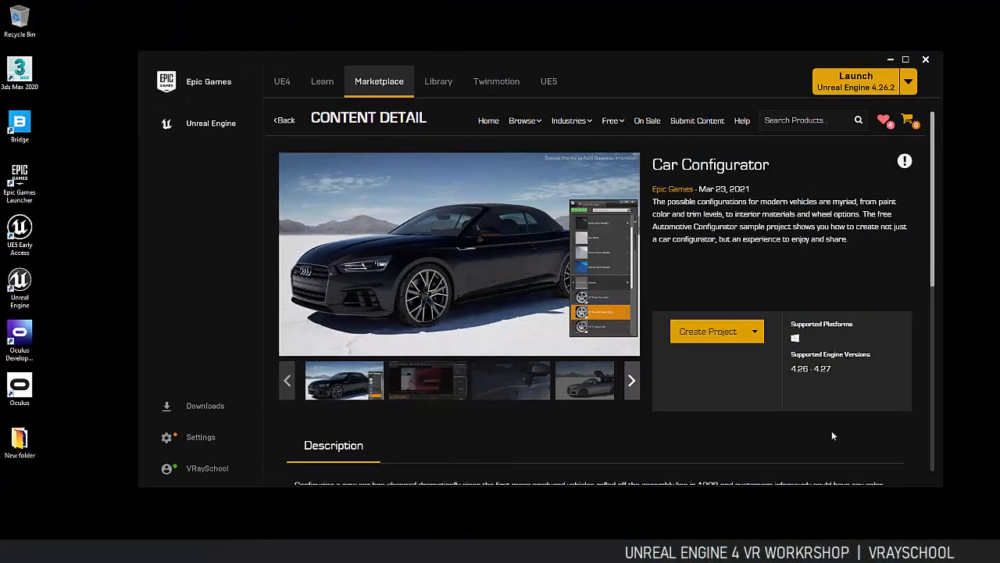
# Browse the preview image gallery on the Car Configurator marketplace page.
pyautogui.click(856, 81)
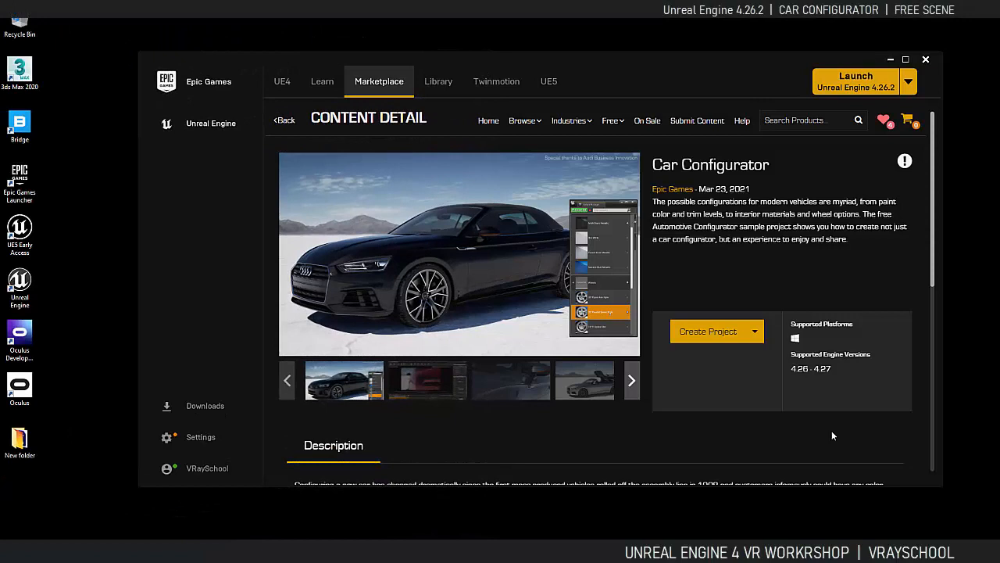
pyautogui.click(427, 381)
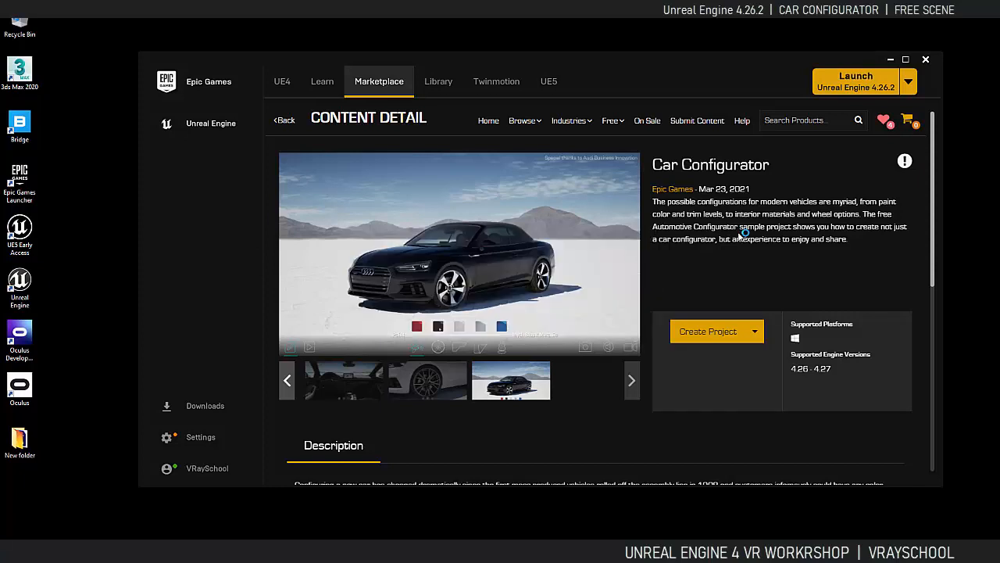
pyautogui.click(707, 332)
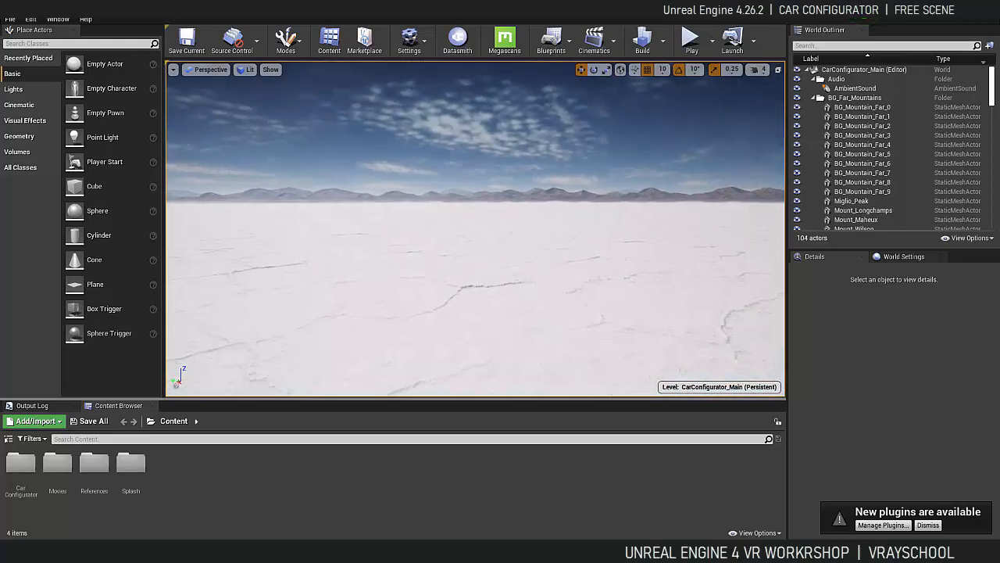
# Select the AmbientSound actor and run the Car Configurator level in Play-in-Editor.
pyautogui.click(854, 88)
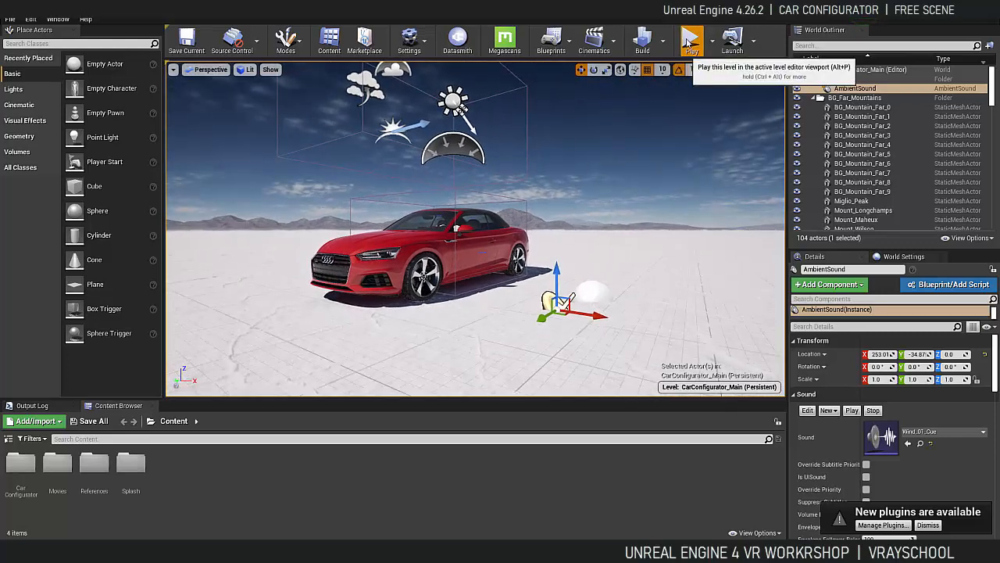
pyautogui.click(691, 39)
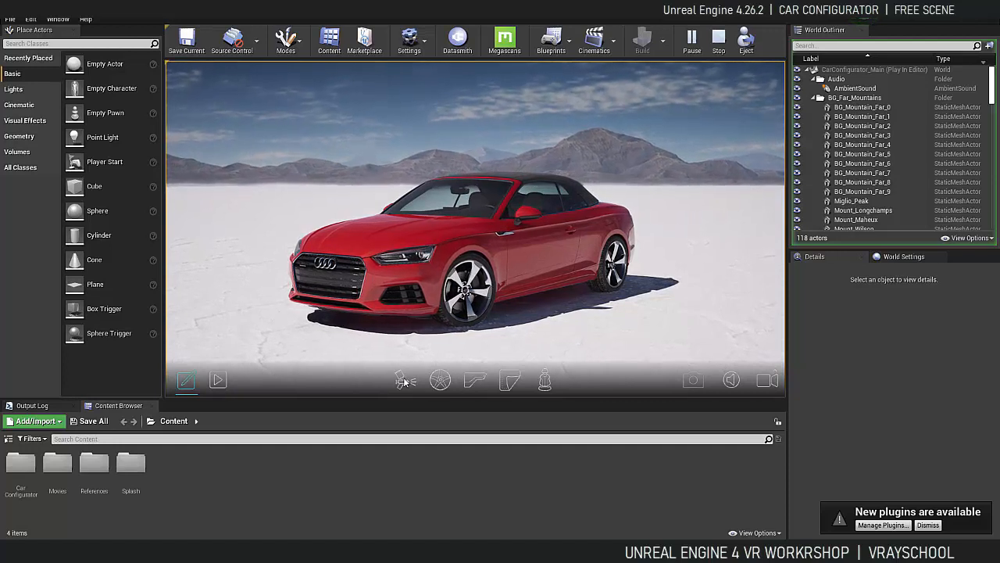
# Try Ibis White and Navarra Blue Metallic paint, then fit 19" V-Spoke Star wheels.
pyautogui.click(406, 380)
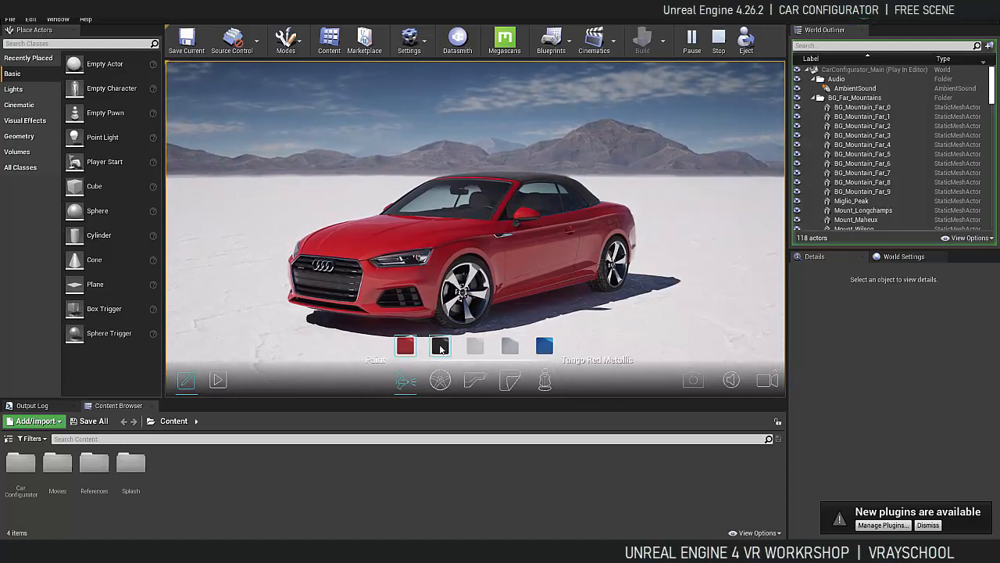
pyautogui.click(474, 345)
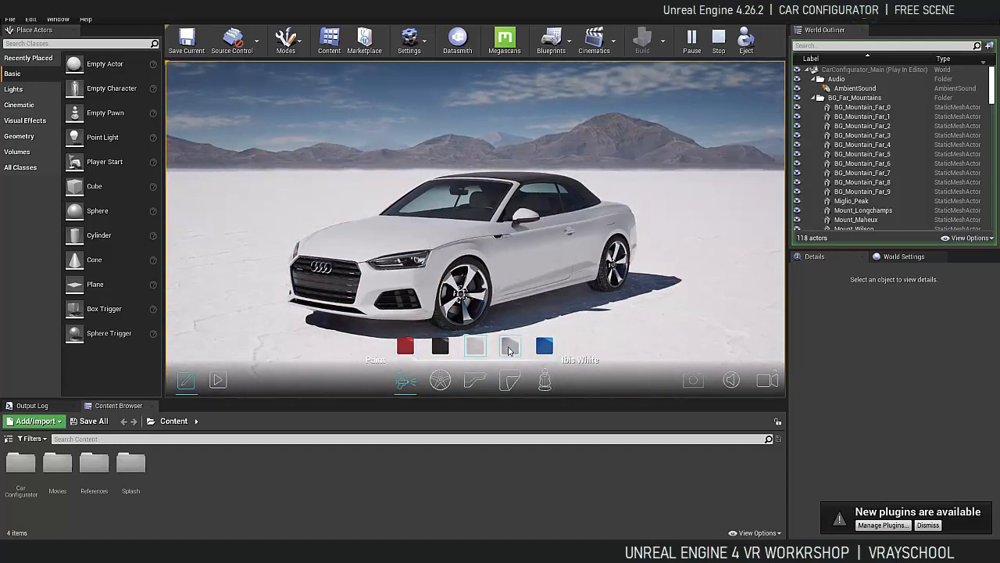
pyautogui.click(544, 346)
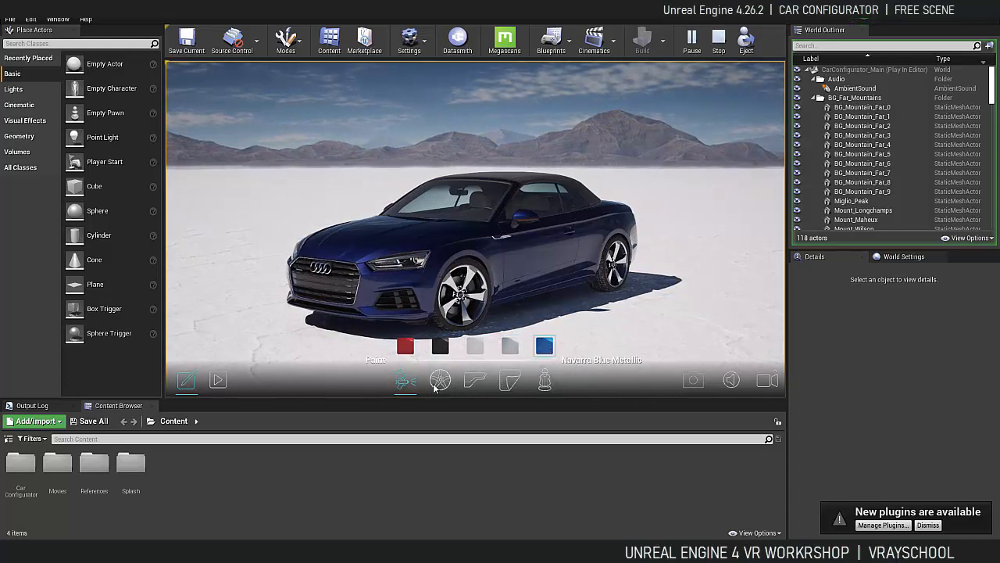
pyautogui.click(440, 381)
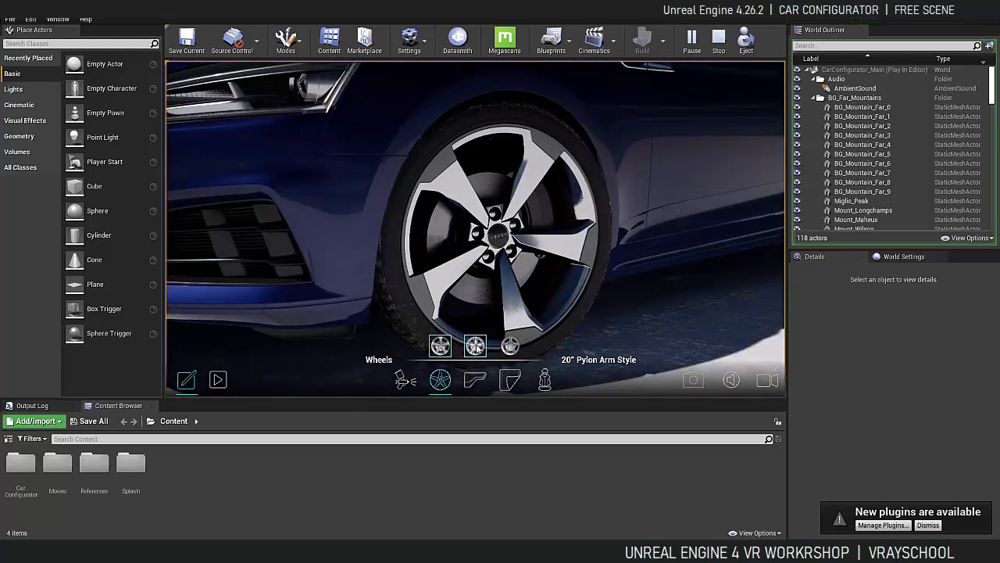
pyautogui.click(510, 346)
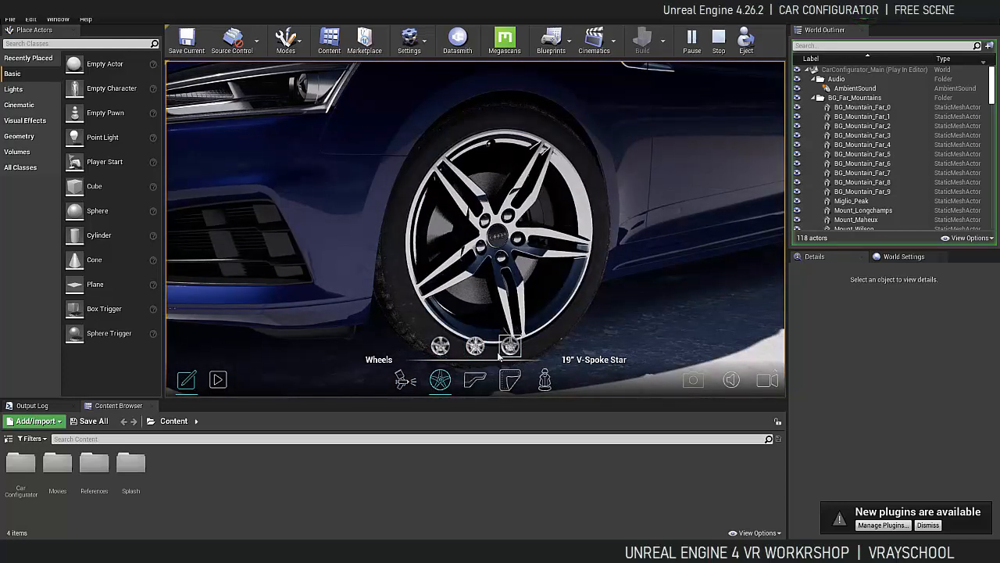
# Cycle the interior trim through grey oak, carbon fiber and Brown Walnut Wood.
pyautogui.click(475, 379)
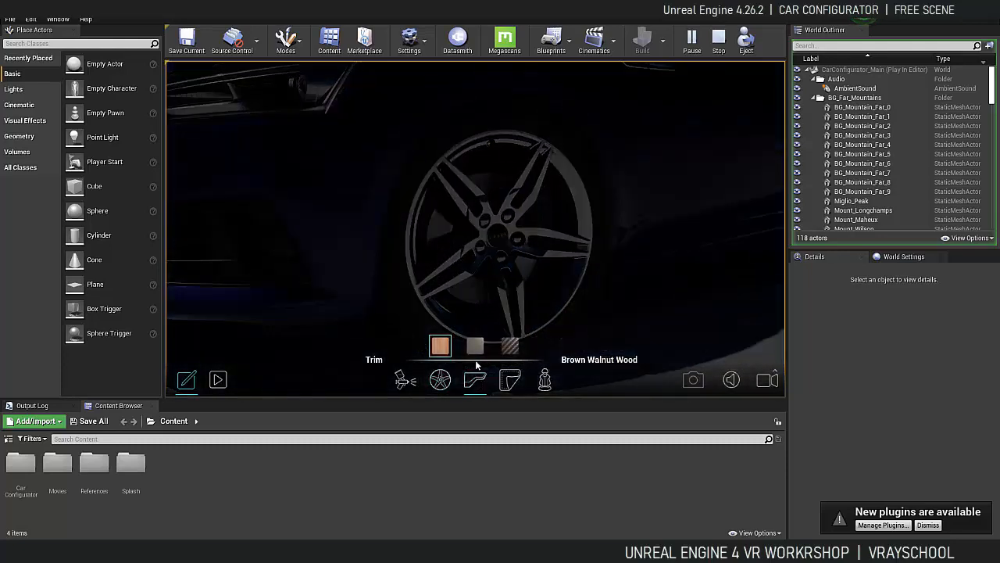
pyautogui.click(474, 346)
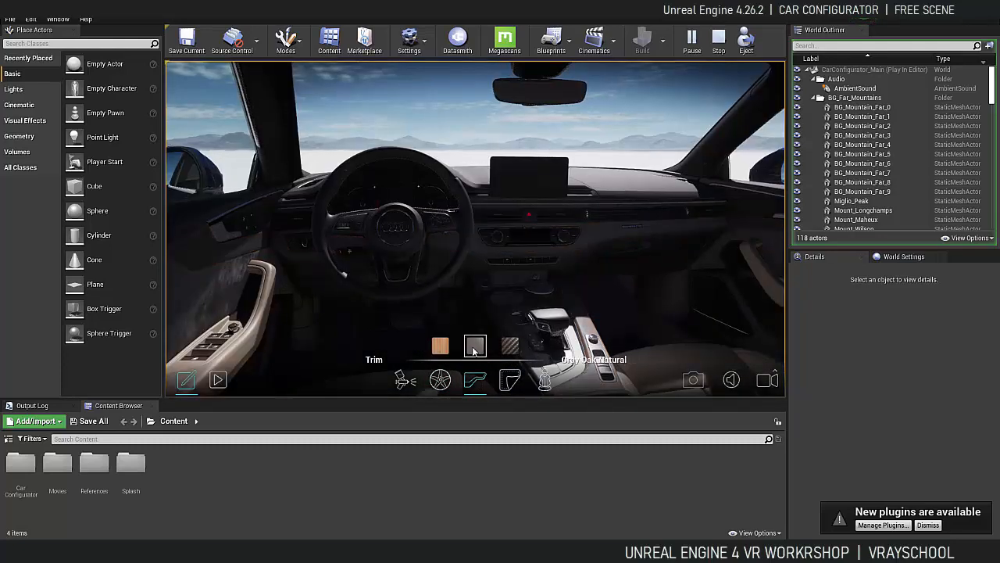
pyautogui.click(510, 346)
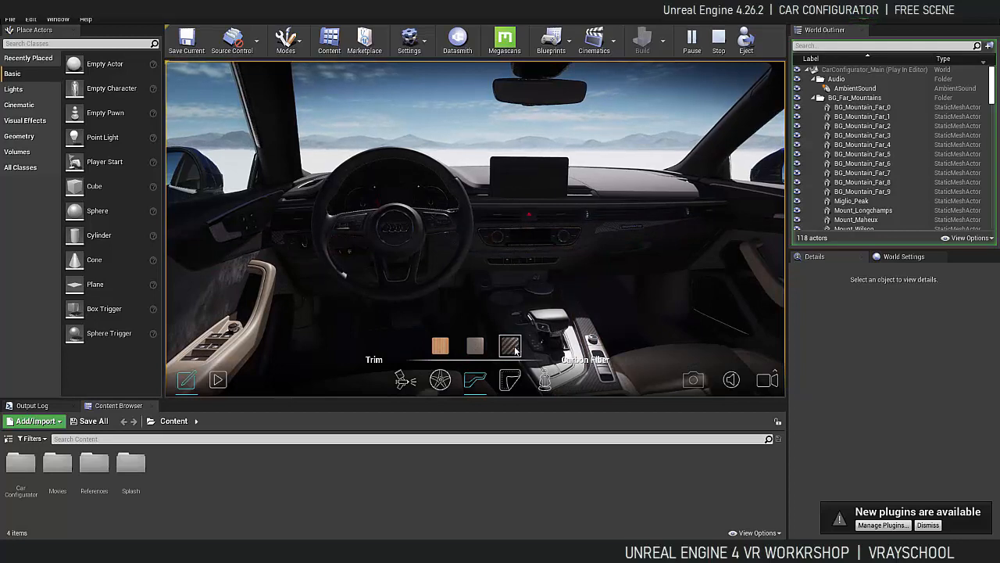
pyautogui.click(440, 346)
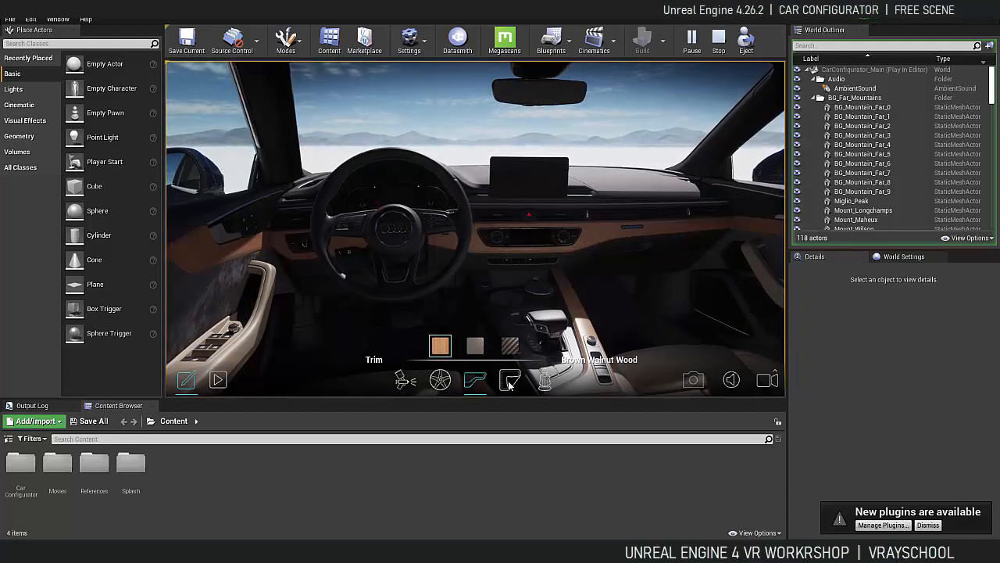
# Choose Okapi Brown leather and Sport seats, then repaint the car Tango Red Metallic.
pyautogui.click(509, 381)
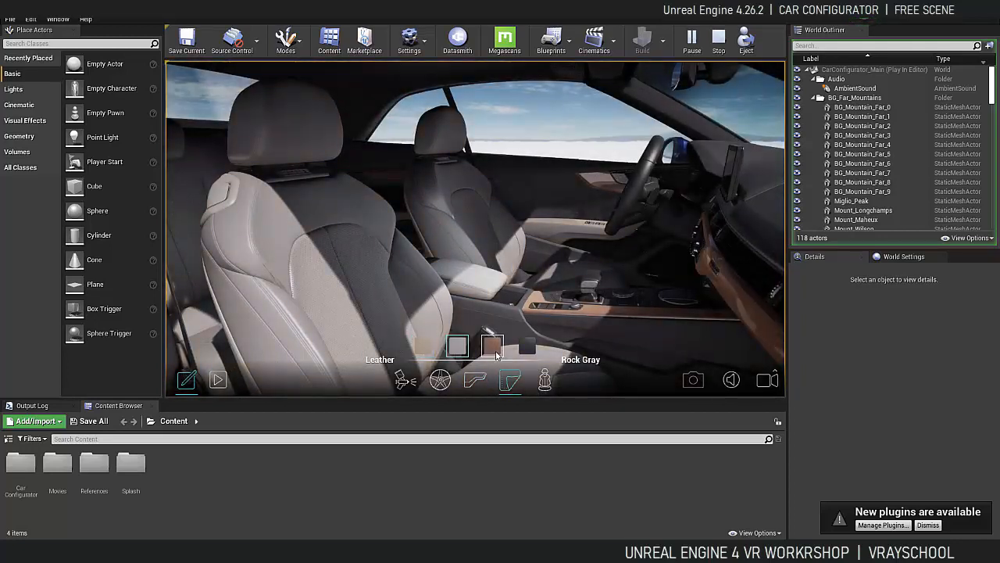
pyautogui.click(526, 346)
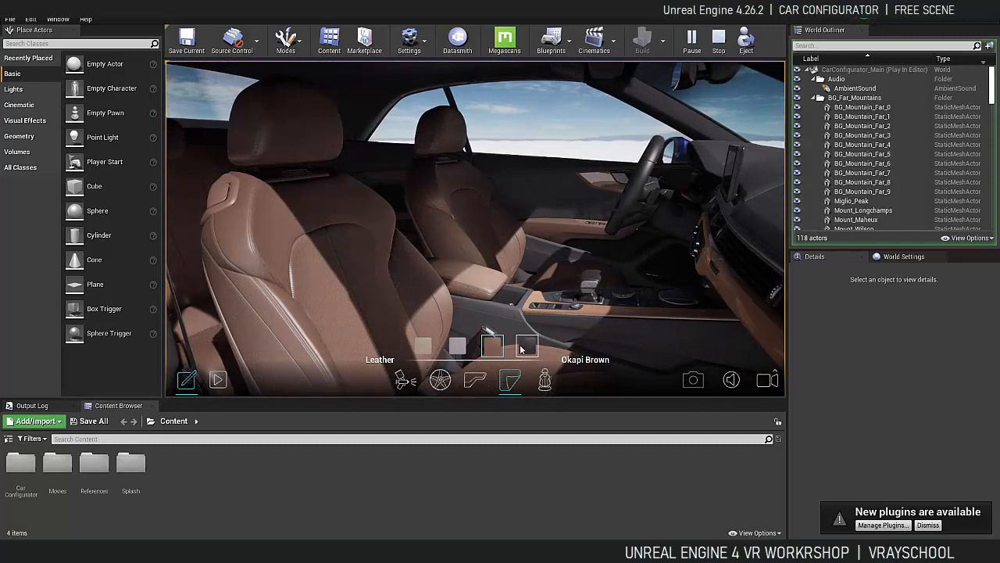
pyautogui.click(492, 346)
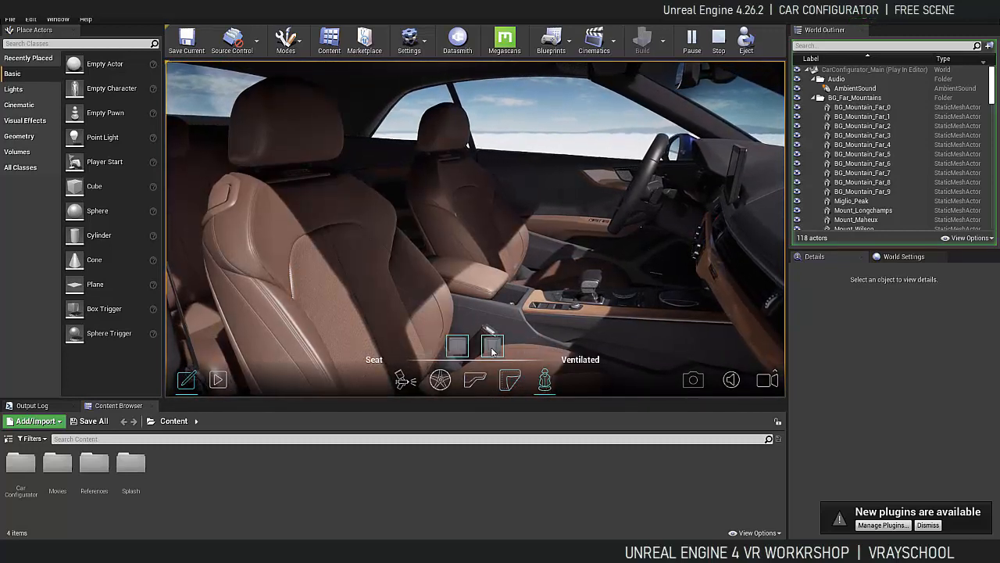
pyautogui.click(492, 345)
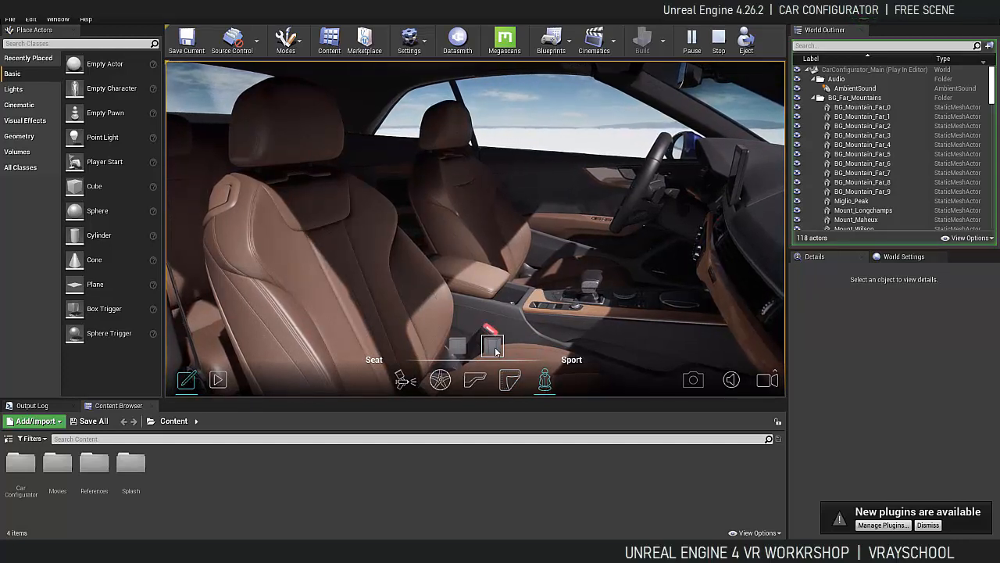
pyautogui.click(405, 380)
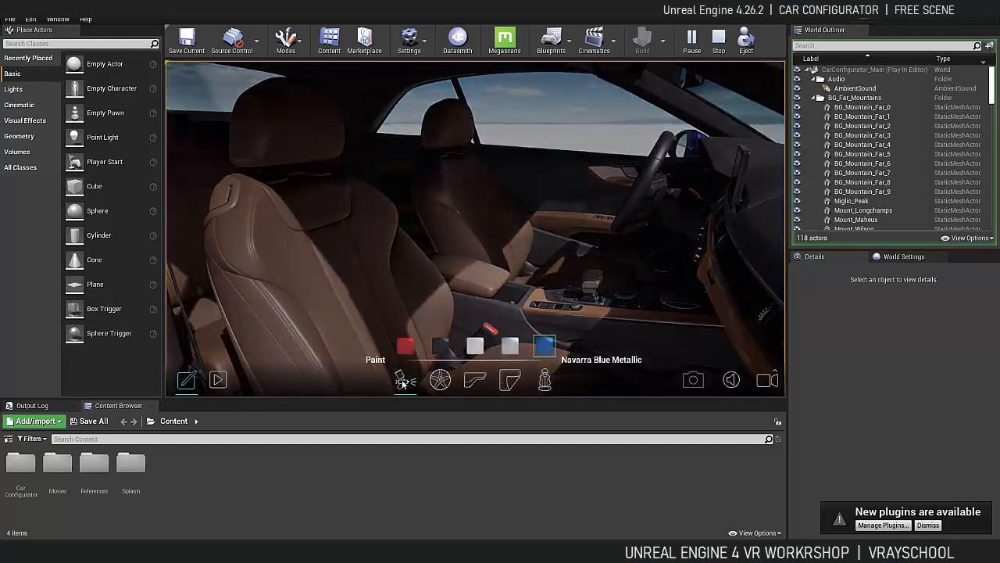
pyautogui.click(406, 345)
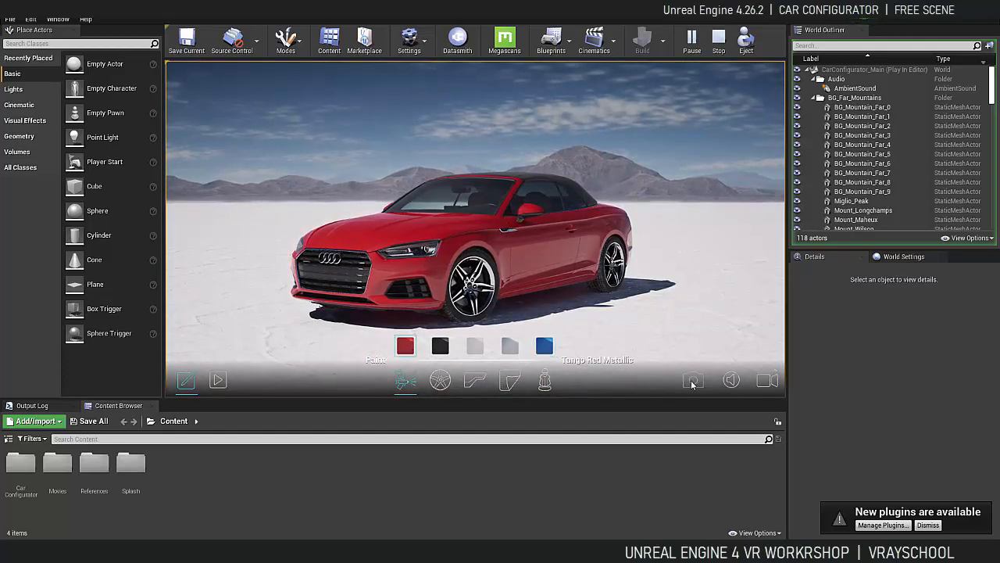
# Capture a screenshot of the red car, view Unreal.png, then minimize the viewer.
pyautogui.click(692, 380)
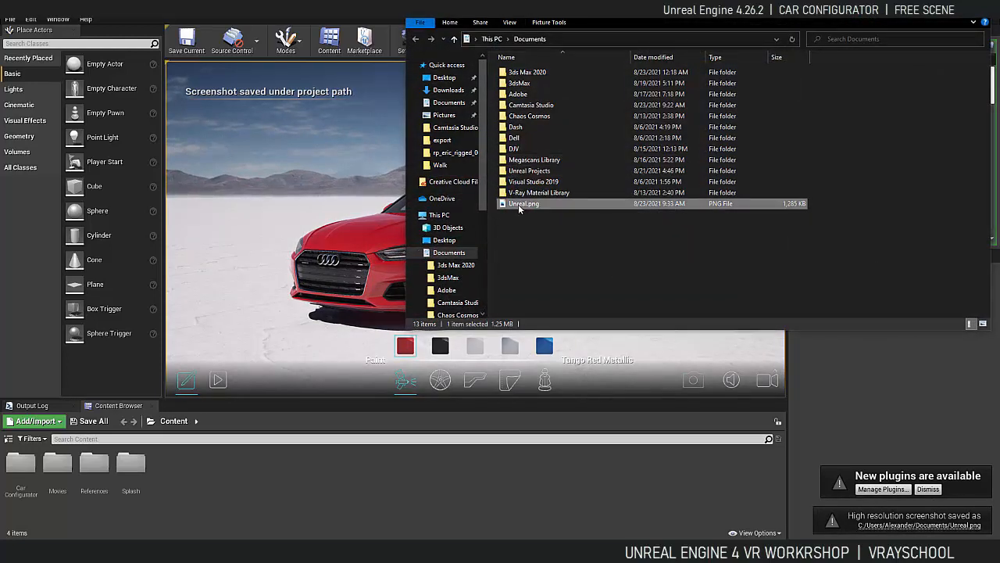
pyautogui.doubleClick(524, 204)
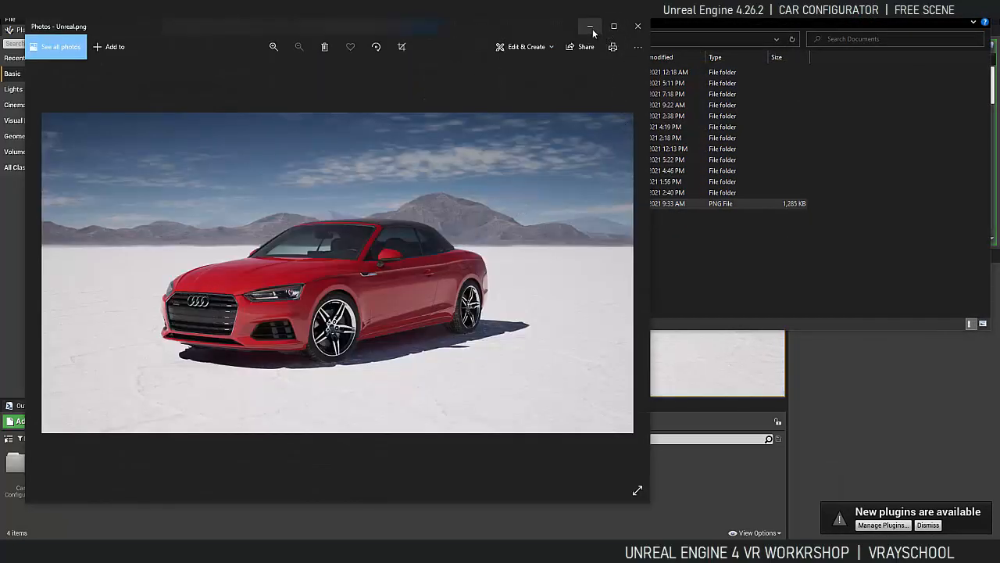
pyautogui.click(590, 27)
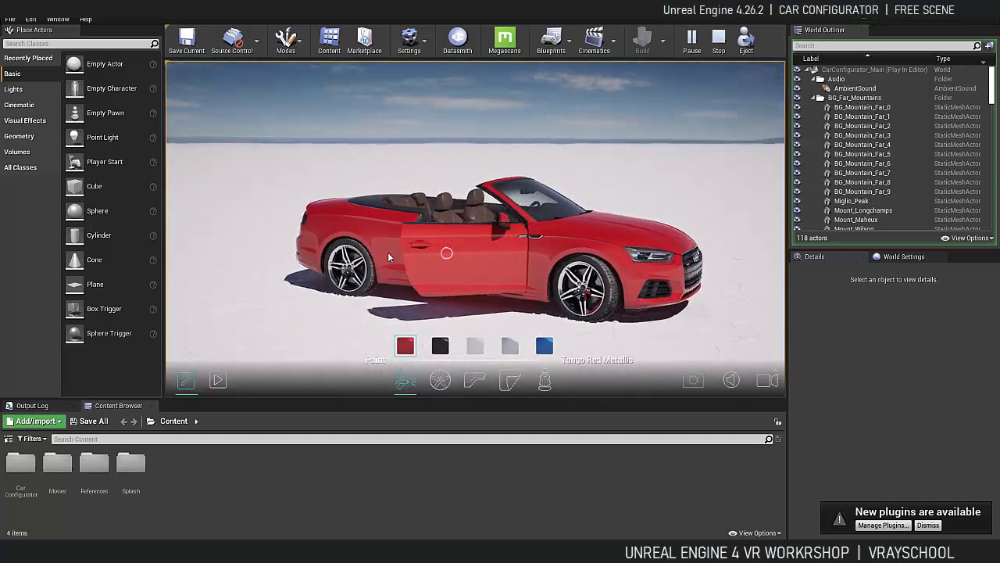
# Repaint the open-door convertible Ibis White, then switch it back to red.
pyautogui.click(474, 346)
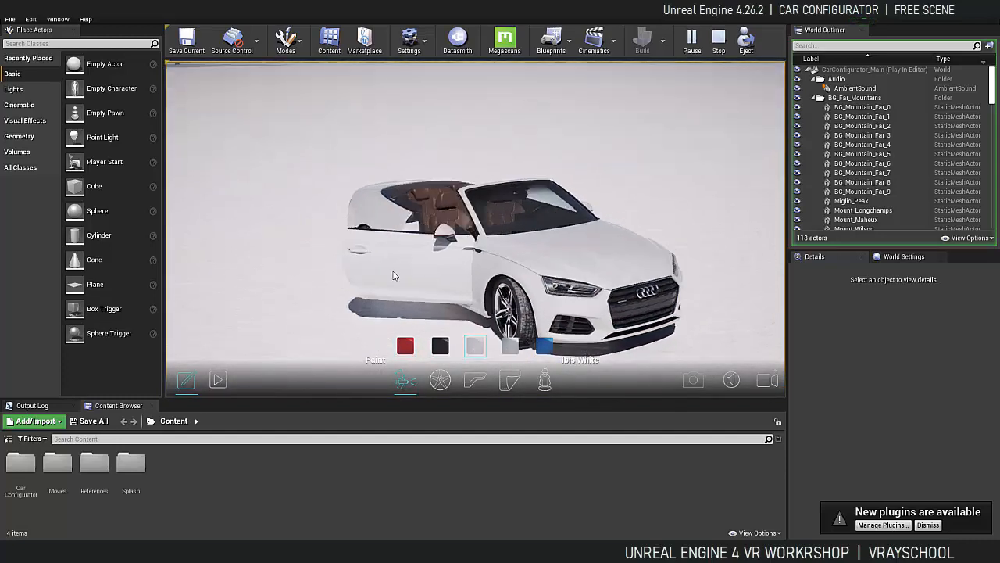
pyautogui.click(405, 345)
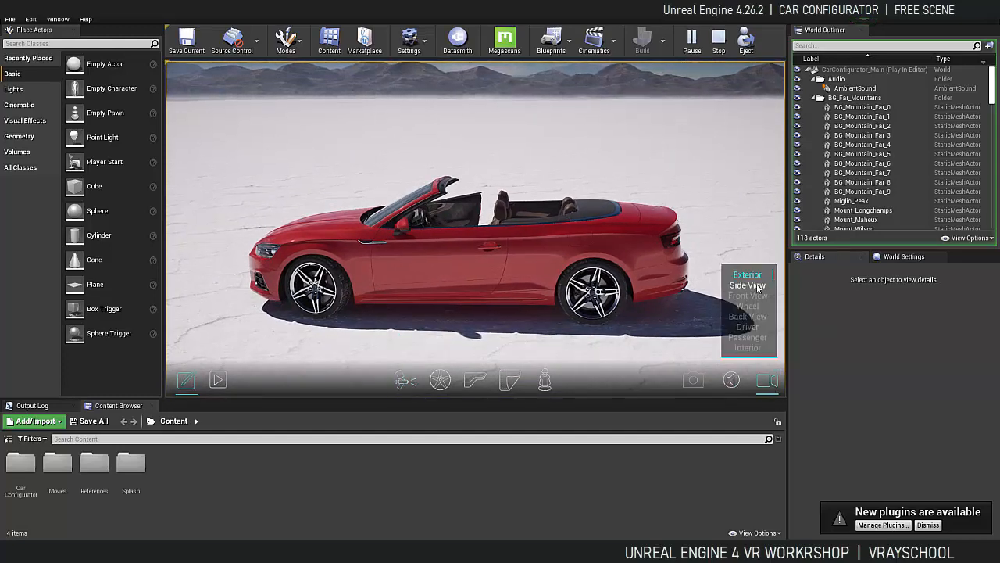
# Switch the camera through Front View, Wheel, Driver, Passenger and Interior shots.
pyautogui.click(747, 295)
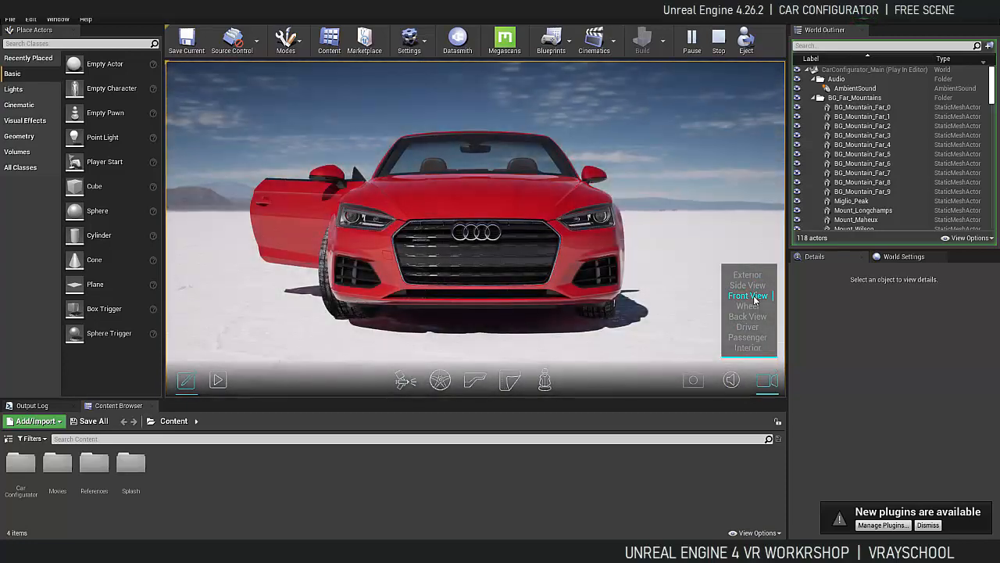
pyautogui.click(746, 305)
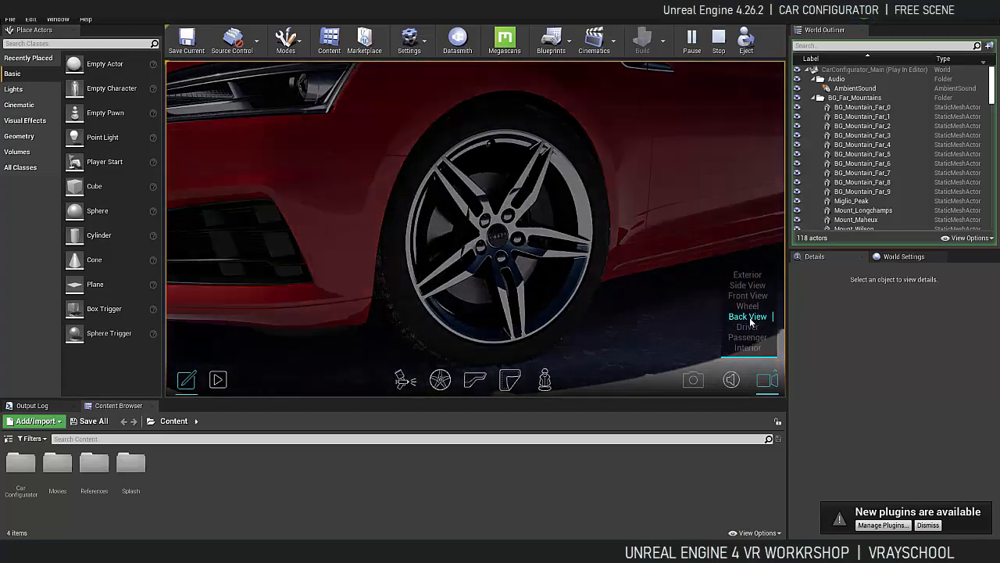
pyautogui.click(747, 327)
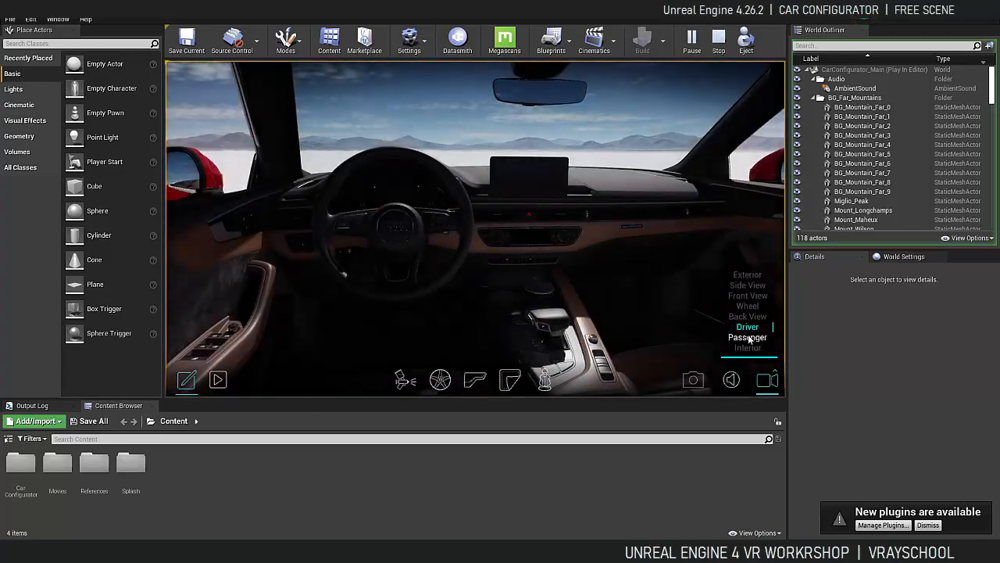
pyautogui.click(747, 348)
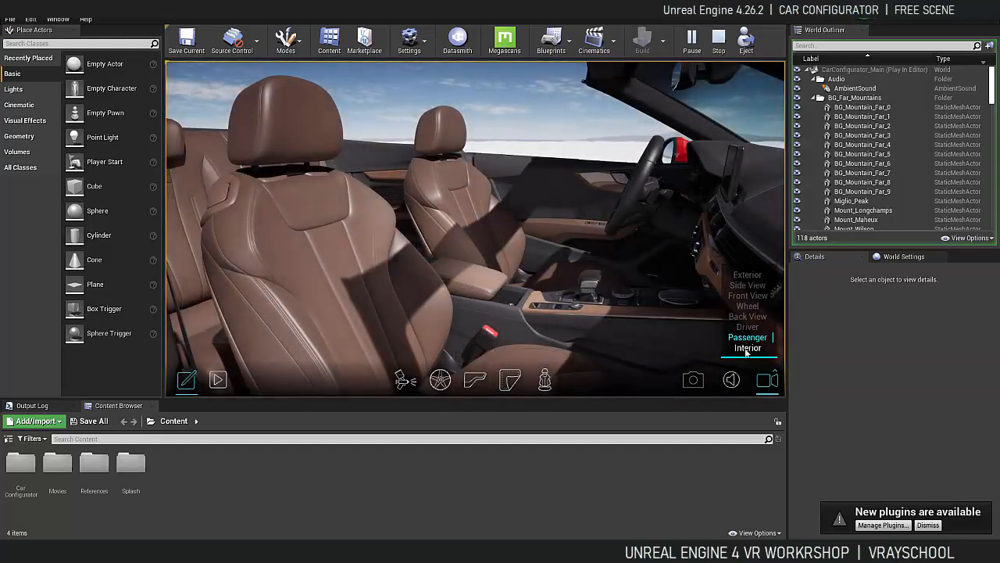
pyautogui.click(748, 348)
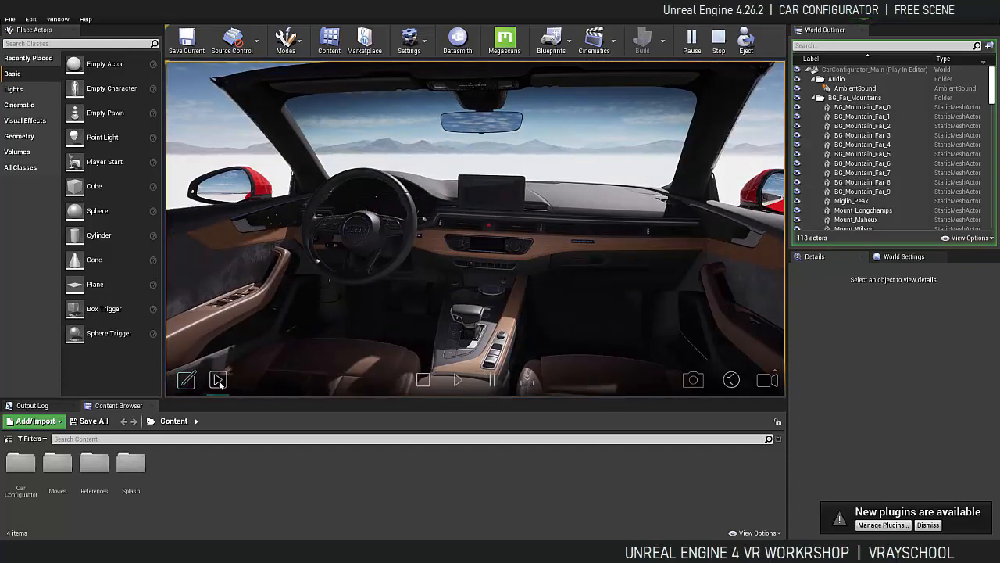
# Enter cinematic mode, play the car sequence, and stop it at the Unreal logo.
pyautogui.click(218, 380)
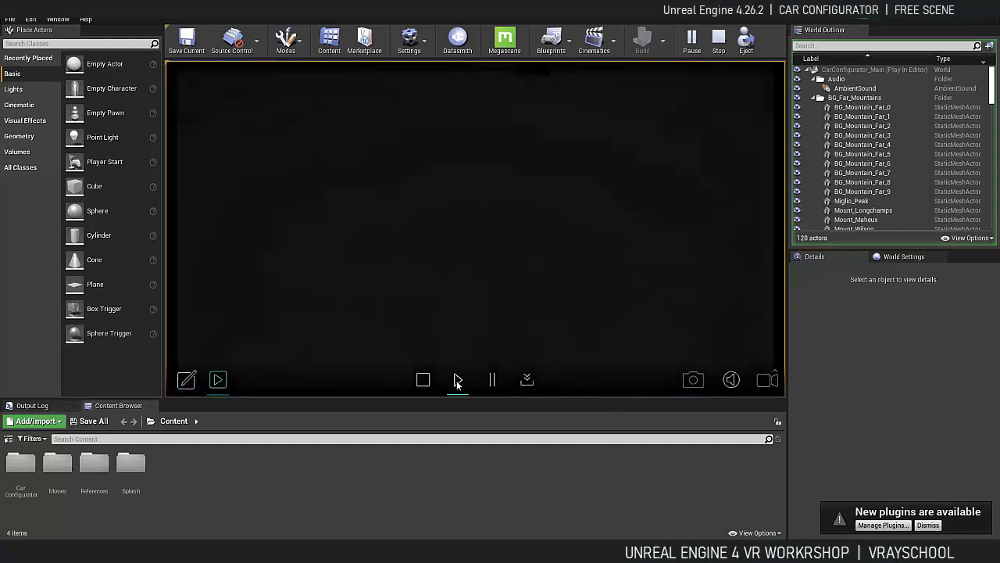
pyautogui.click(218, 379)
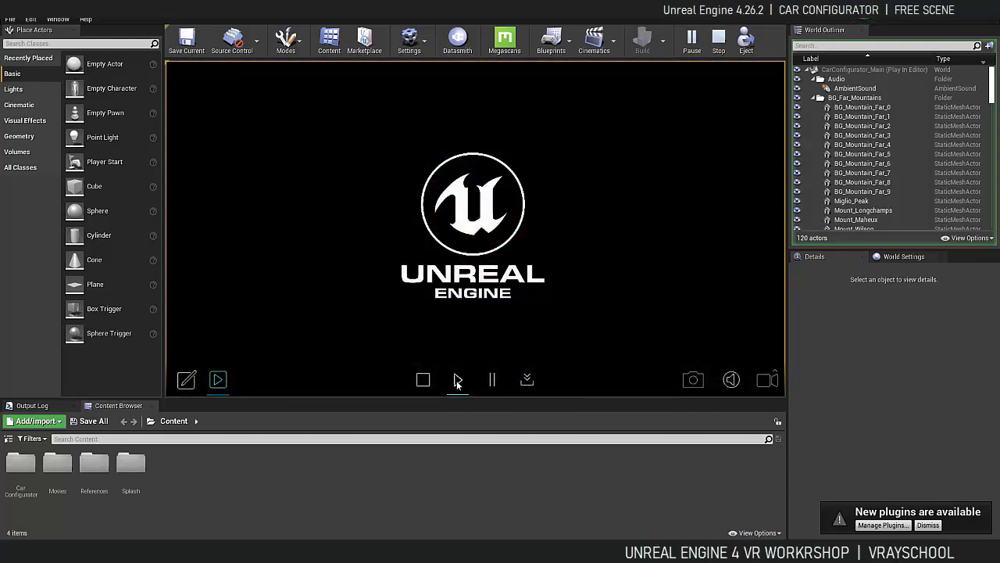
pyautogui.click(218, 379)
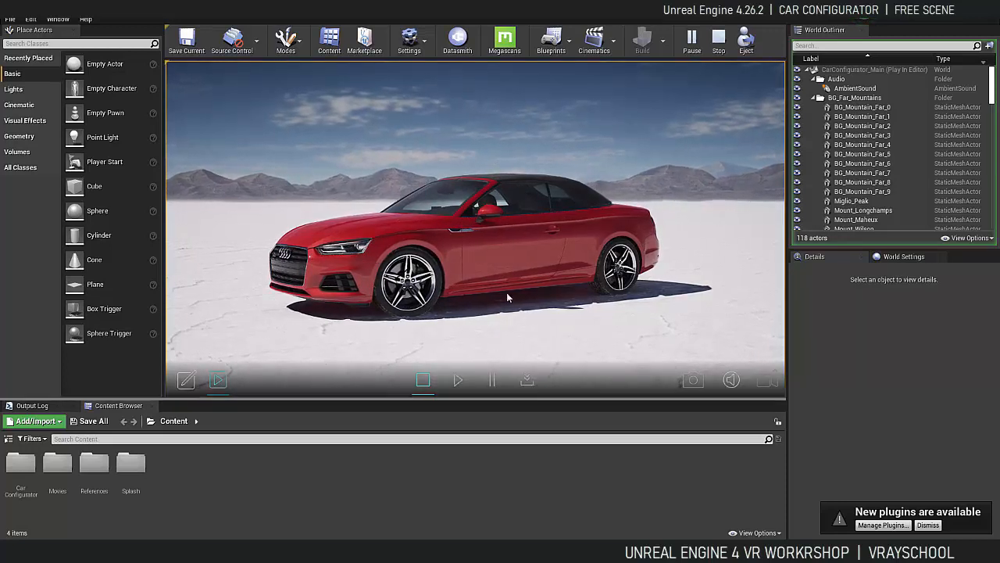
# Show the render options and toggle resolution between 1440p and 1080p, ending on 1080p.
pyautogui.click(527, 379)
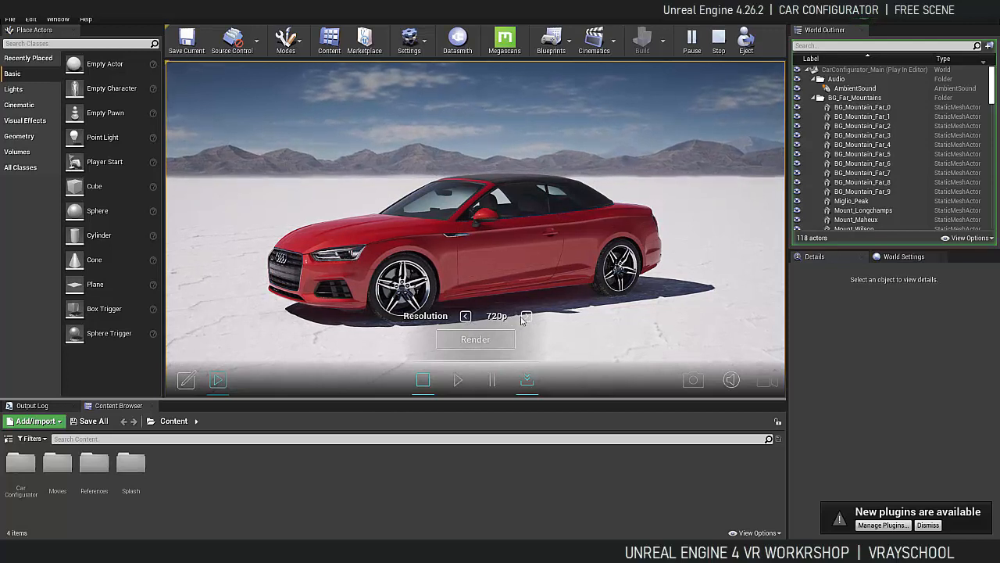
pyautogui.click(527, 316)
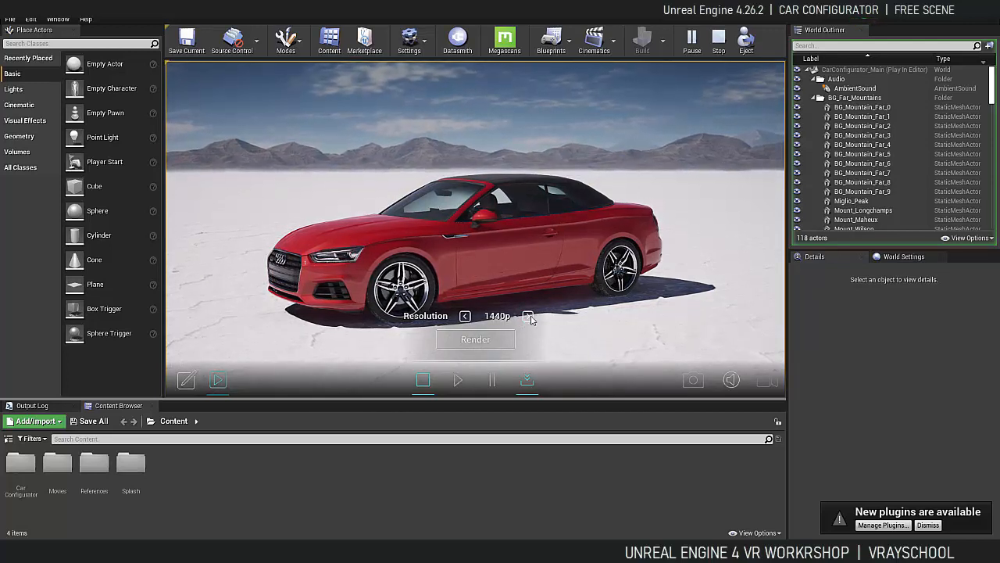
pyautogui.click(465, 316)
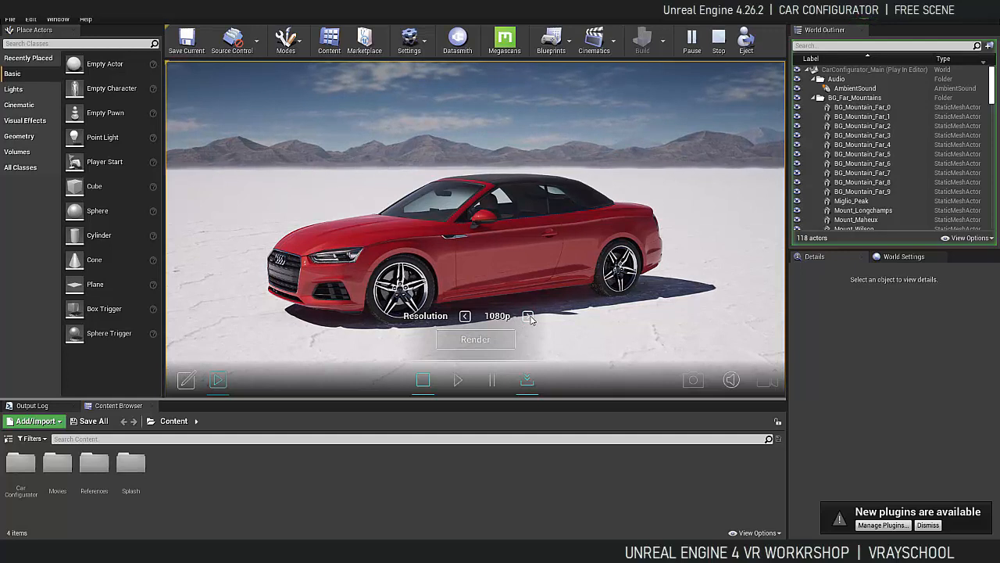
pyautogui.click(528, 315)
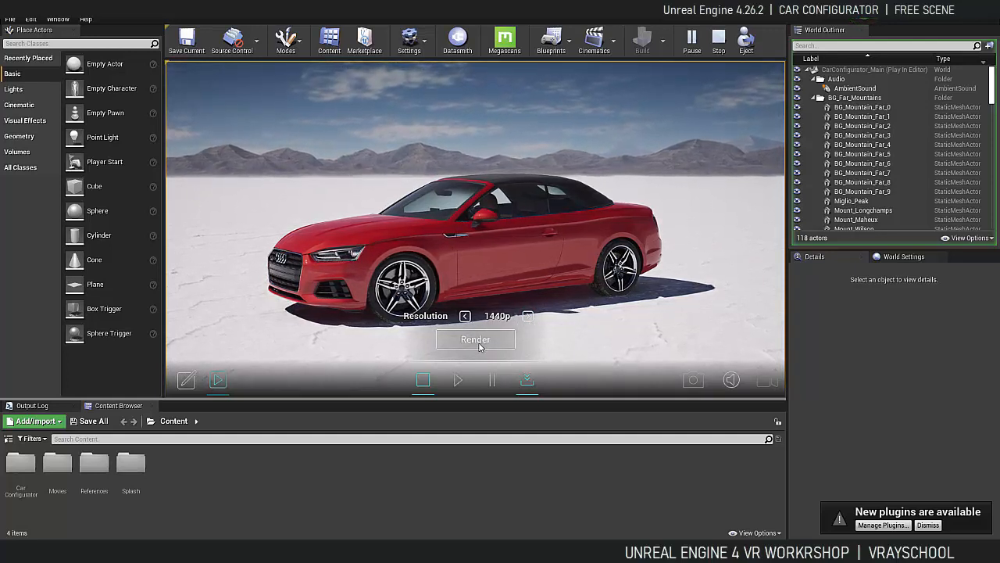
pyautogui.click(465, 316)
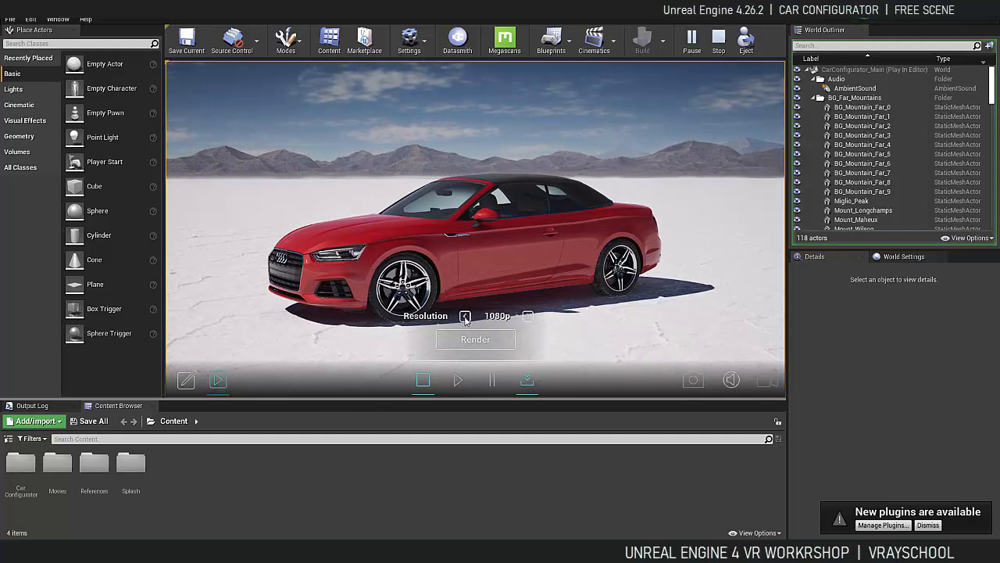
# Set the render resolution to 720p and start and confirm the cinematic render.
pyautogui.click(465, 315)
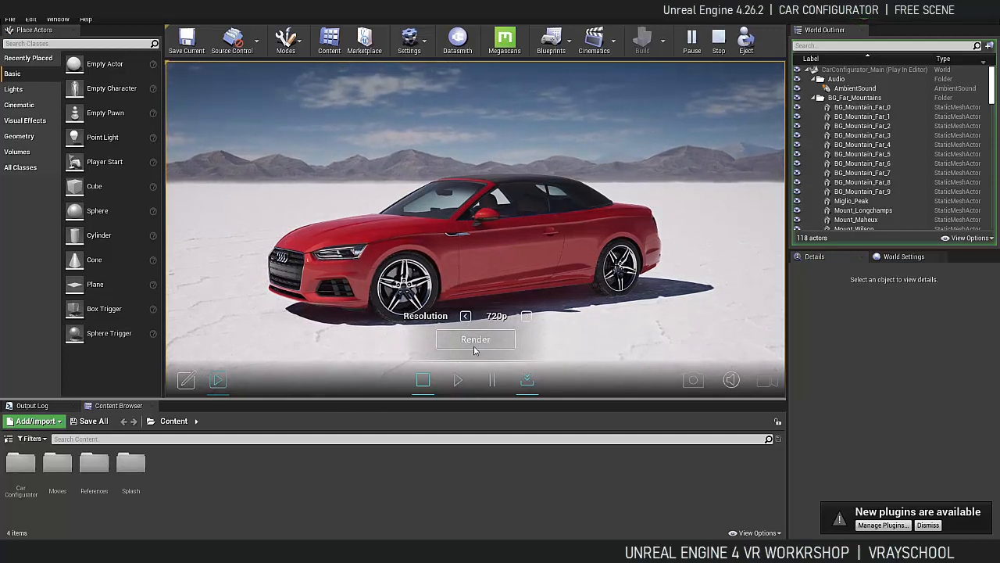
pyautogui.click(475, 339)
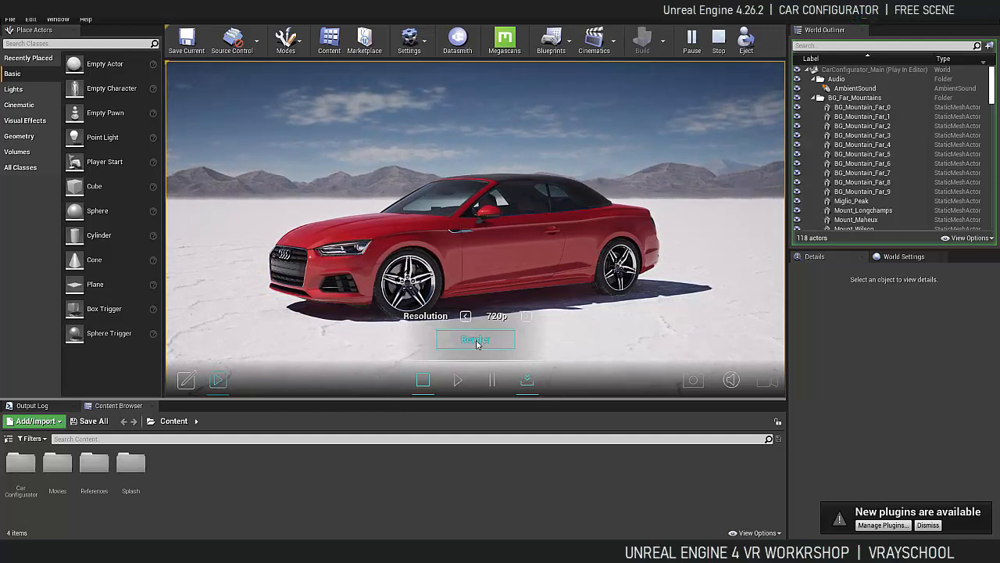
pyautogui.click(475, 339)
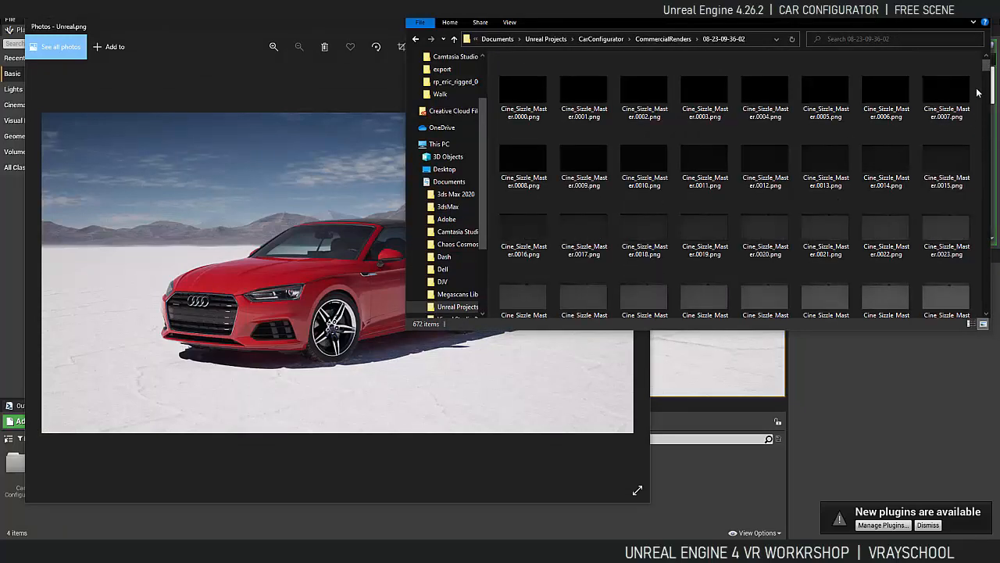
# Choose Open with > Choose another app for Cine_Sizzle_Master.0000.png.
pyautogui.scroll(-3)
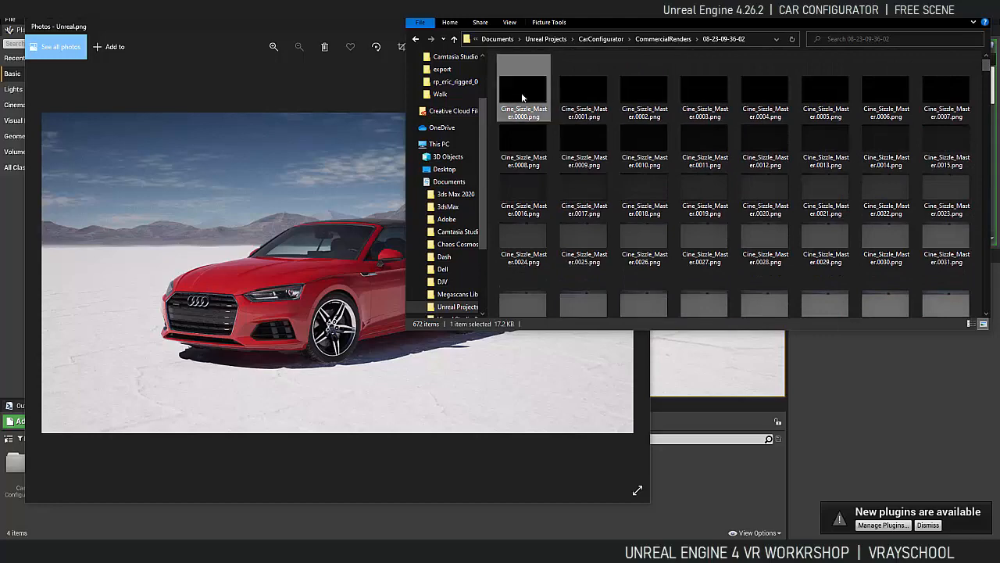
pyautogui.rightClick(523, 86)
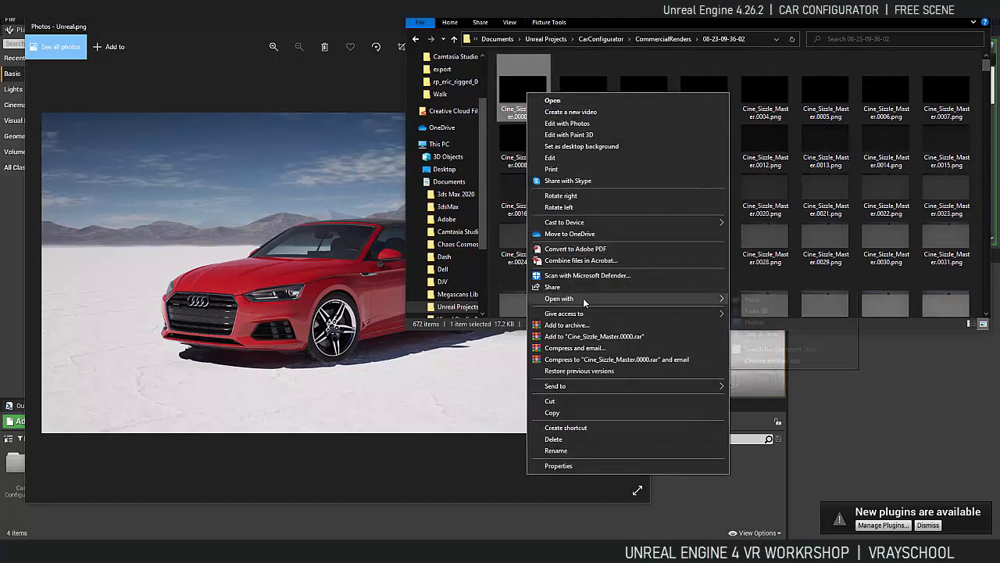
pyautogui.click(560, 298)
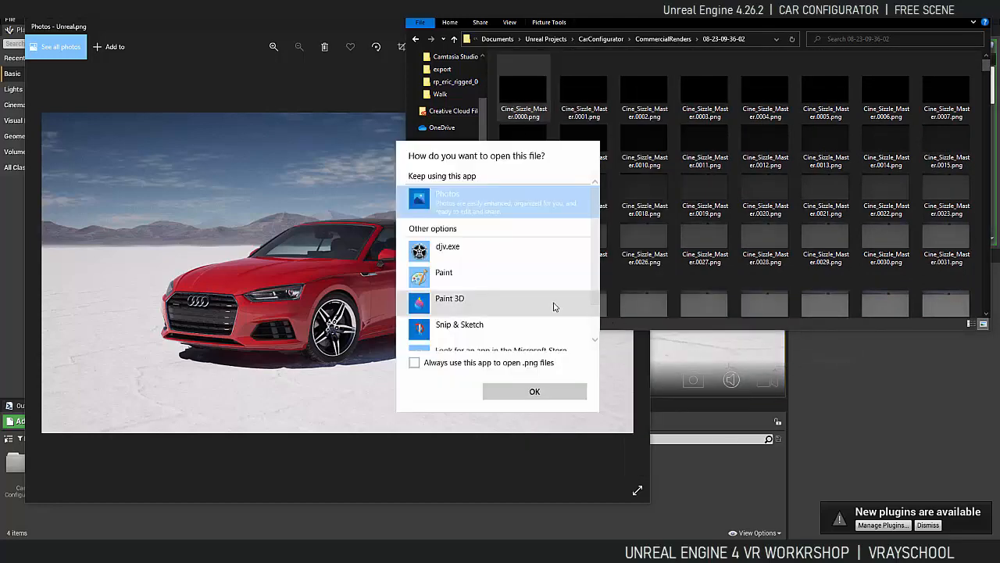
# Open the rendered Cine_Sizzle_Master frames with djv.exe and play the sequence.
pyautogui.click(535, 390)
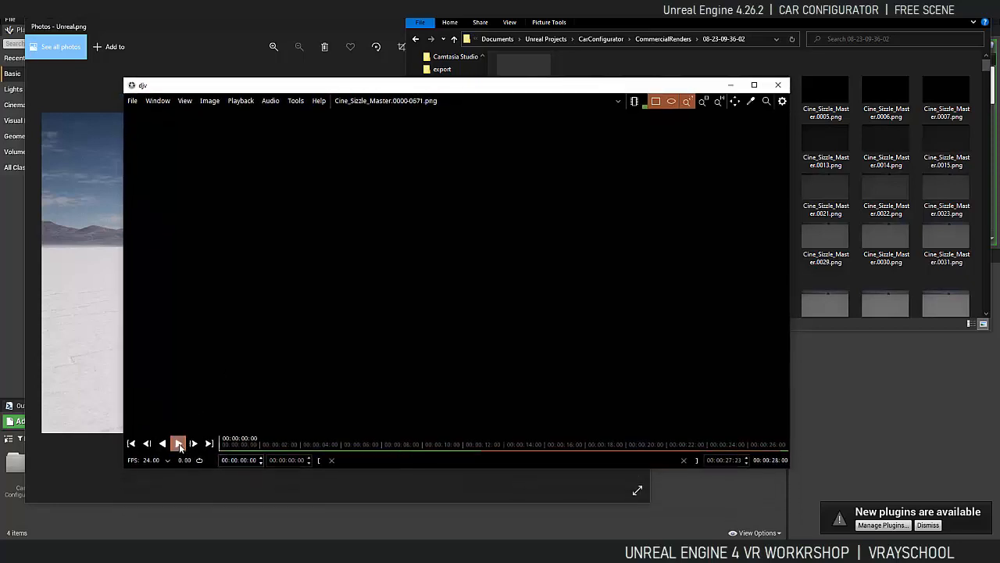
pyautogui.click(177, 443)
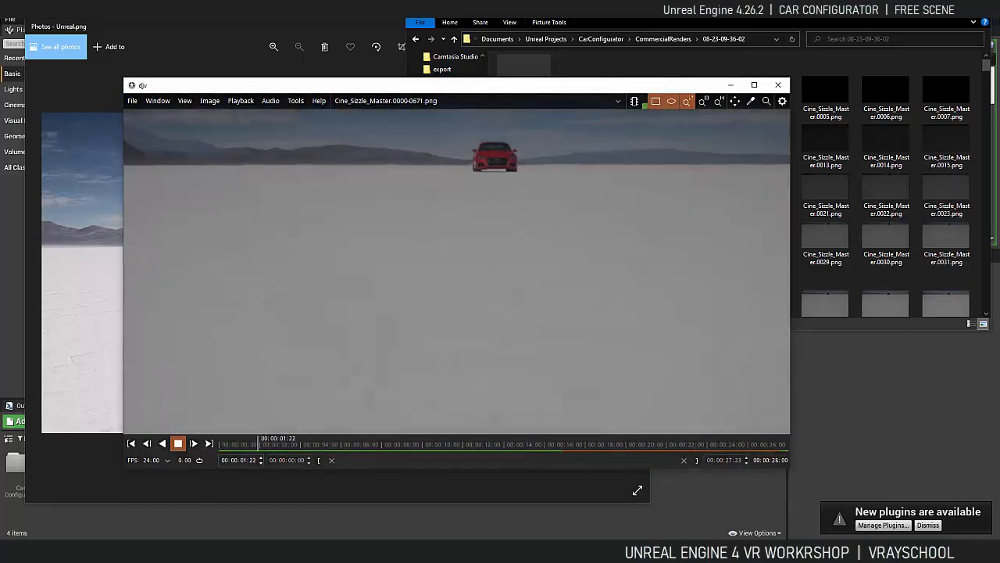
pyautogui.click(193, 443)
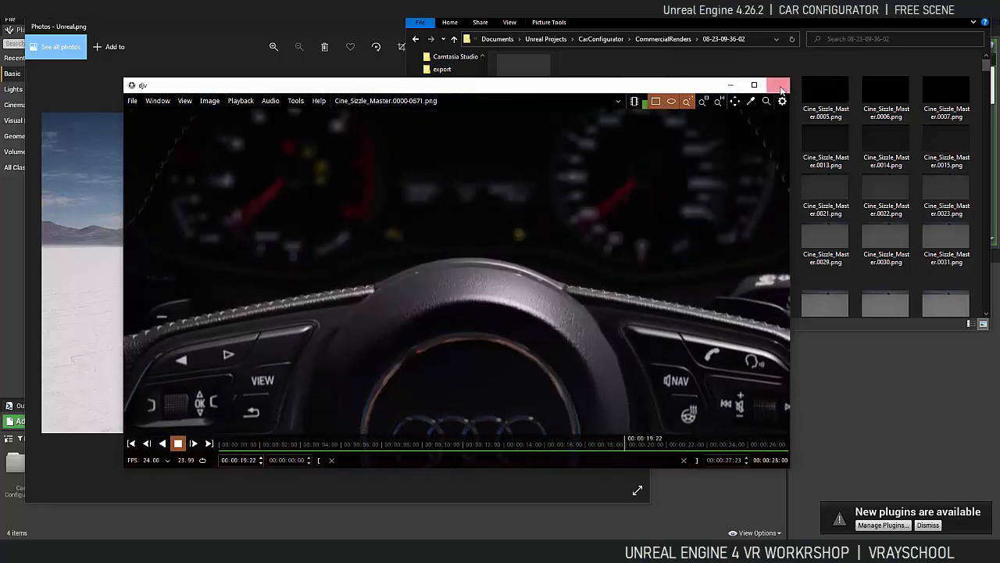
# Close DJV, then open Project Settings on its Description page and close it.
pyautogui.click(779, 84)
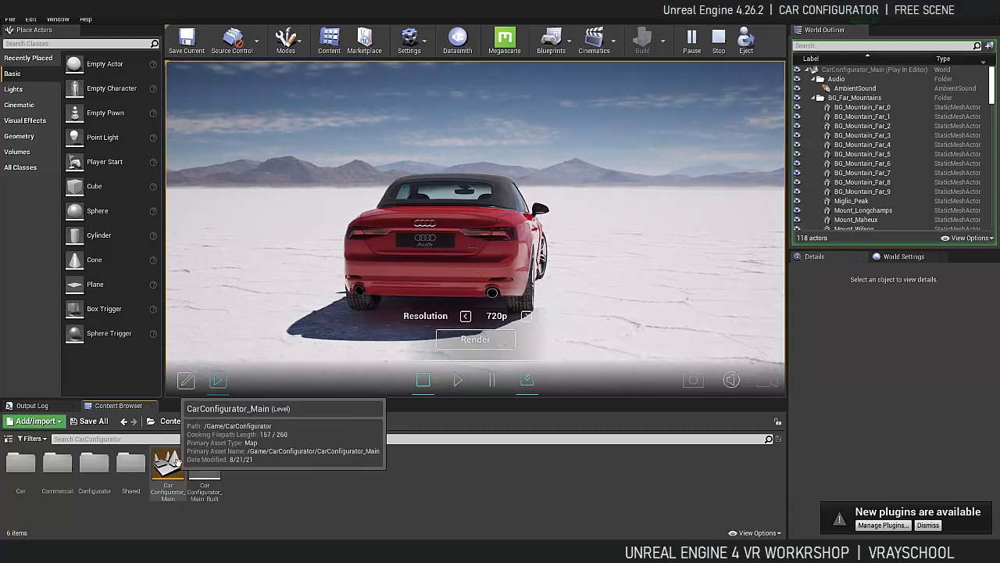
pyautogui.click(409, 39)
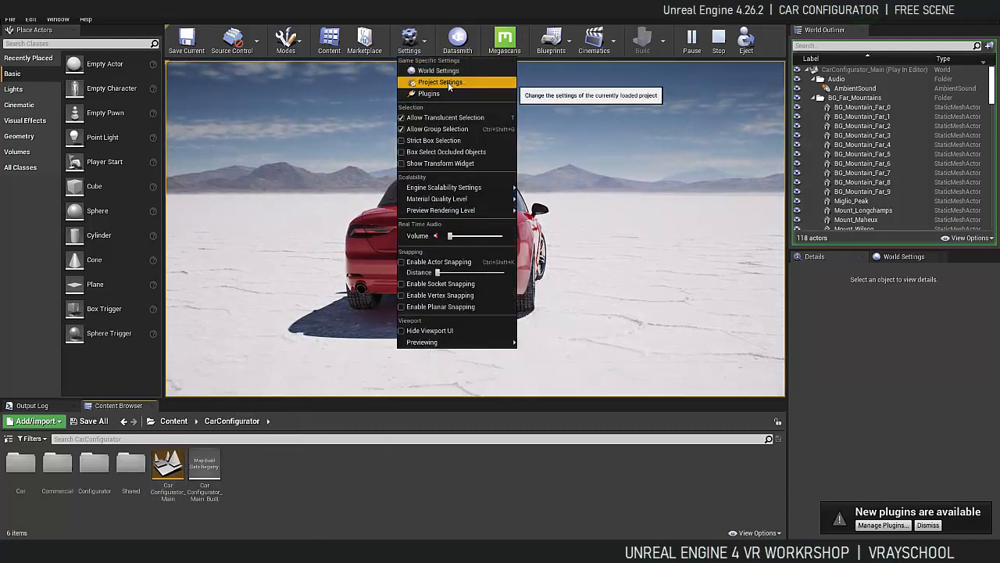
pyautogui.click(442, 82)
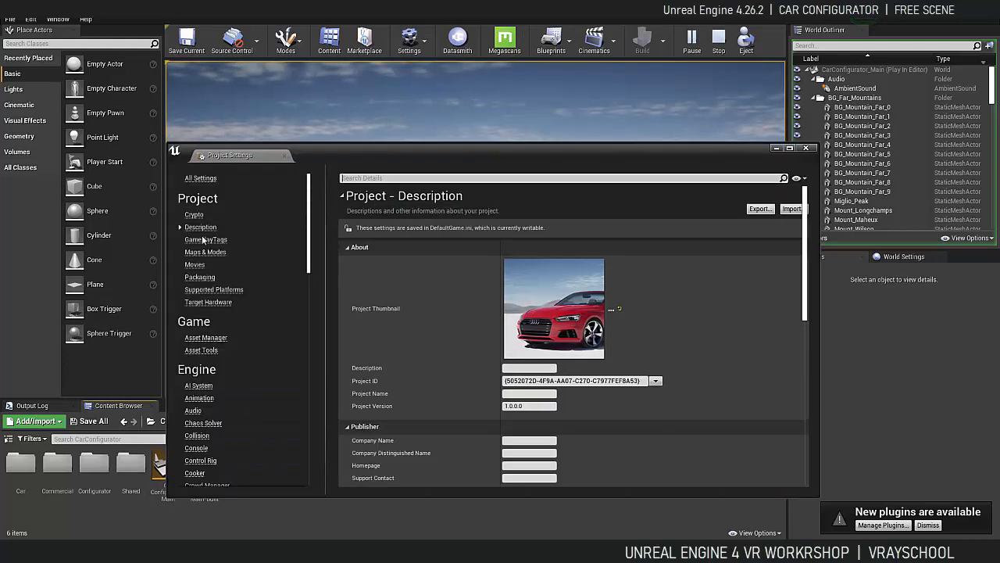
pyautogui.click(205, 252)
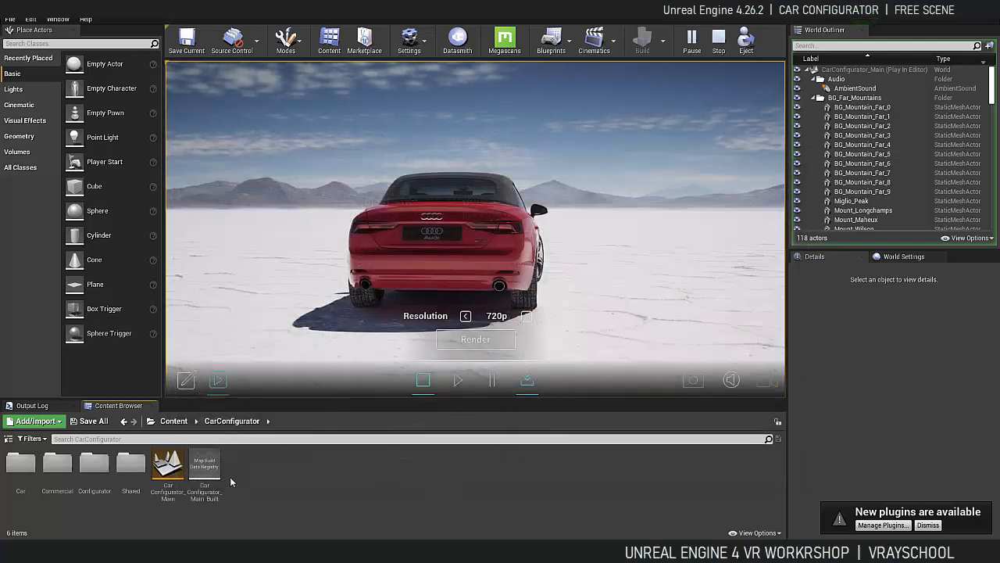
# Browse the Shared Video and Blueprints assets, then return to the CarConfigurator folder.
pyautogui.click(167, 465)
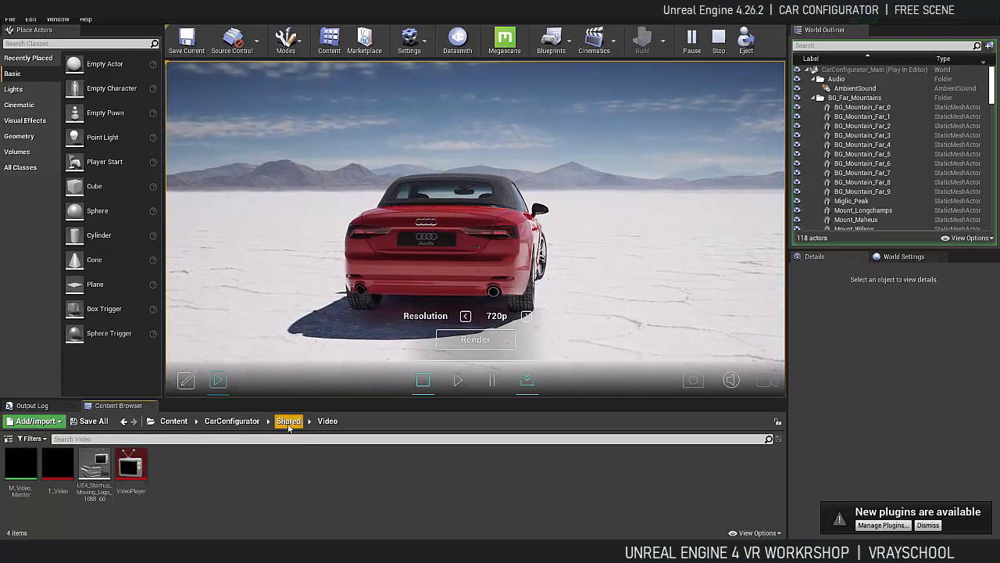
pyautogui.click(288, 421)
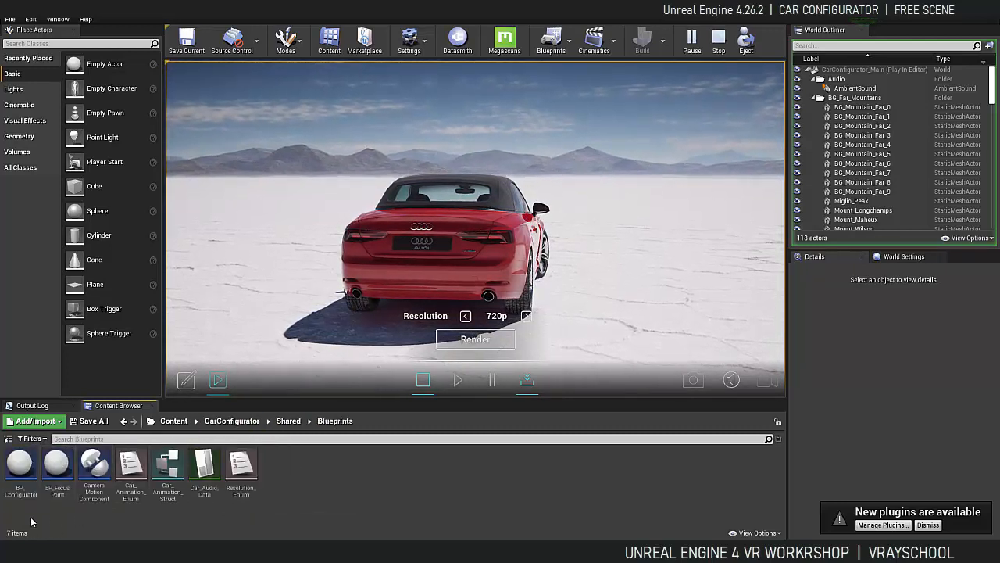
pyautogui.click(20, 464)
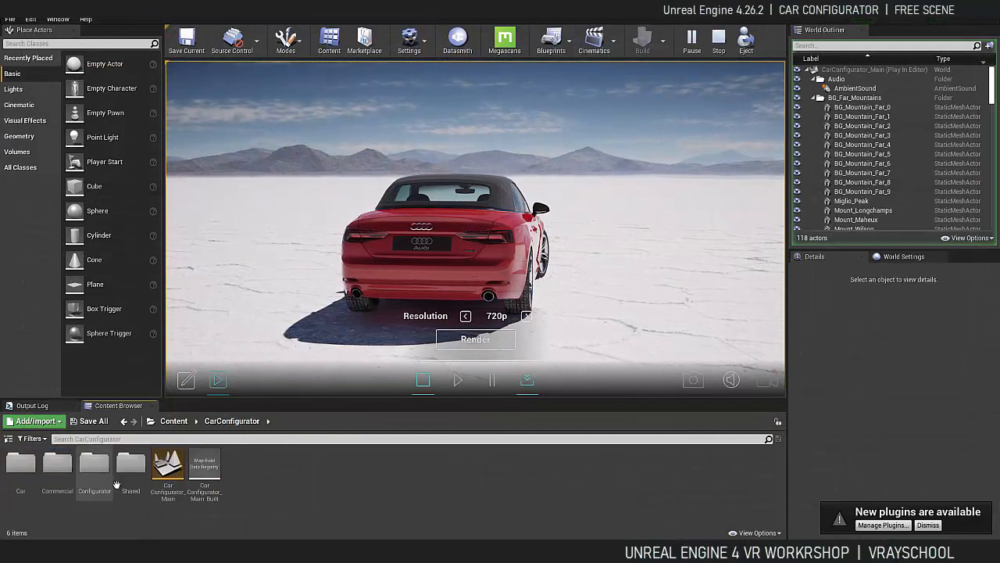
# Open the Car folder and view the BP_AudiA5 blueprint among the Car Blueprints.
pyautogui.click(20, 469)
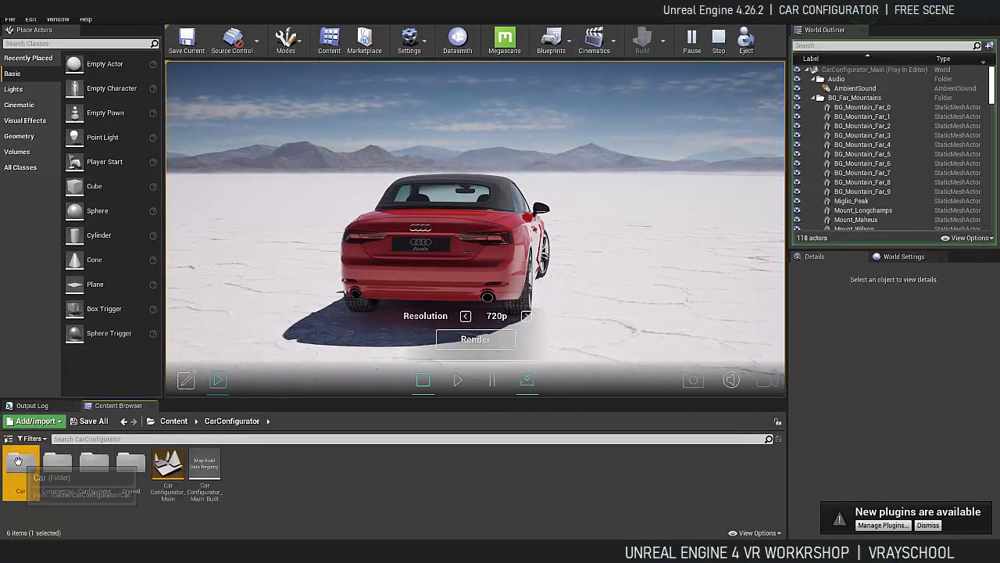
pyautogui.doubleClick(20, 465)
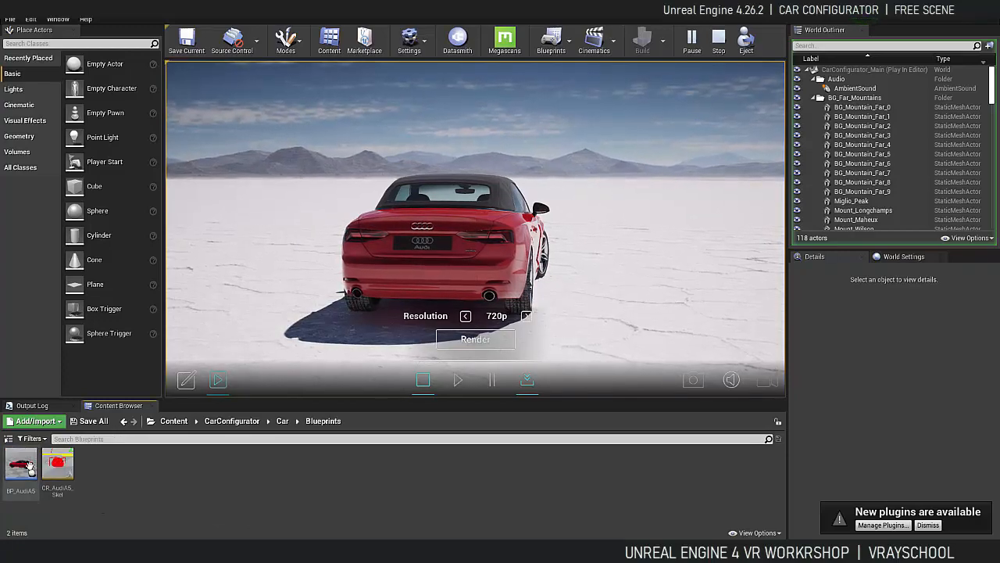
pyautogui.doubleClick(20, 463)
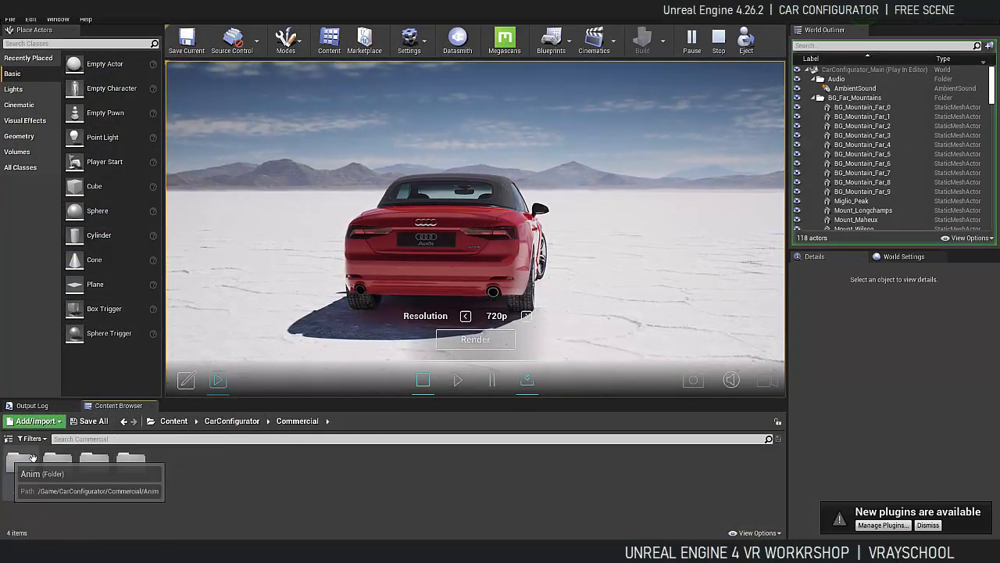
# View the Anim and Audio subfolders, returning to Commercial via its breadcrumb.
pyautogui.doubleClick(30, 465)
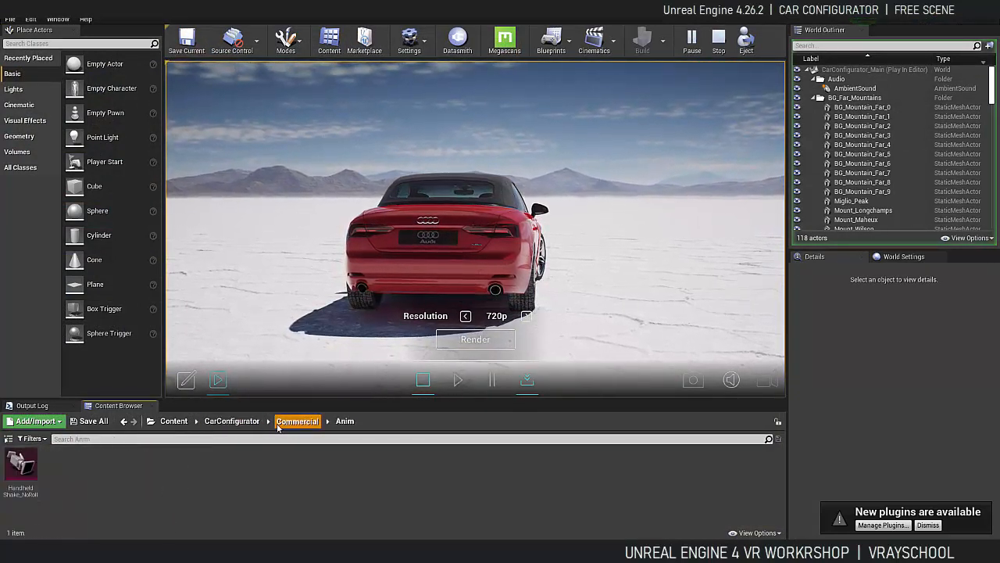
pyautogui.click(297, 421)
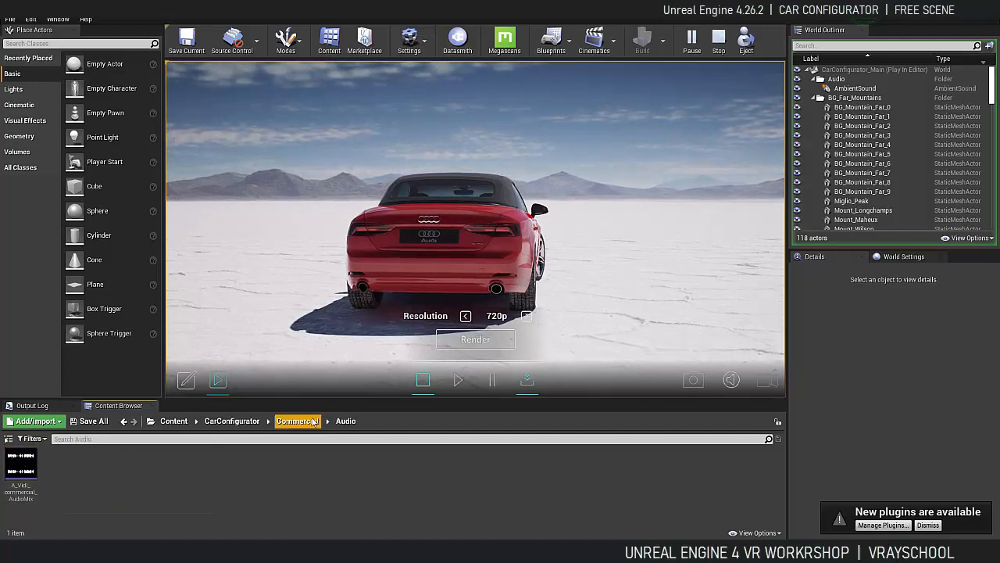
pyautogui.click(231, 420)
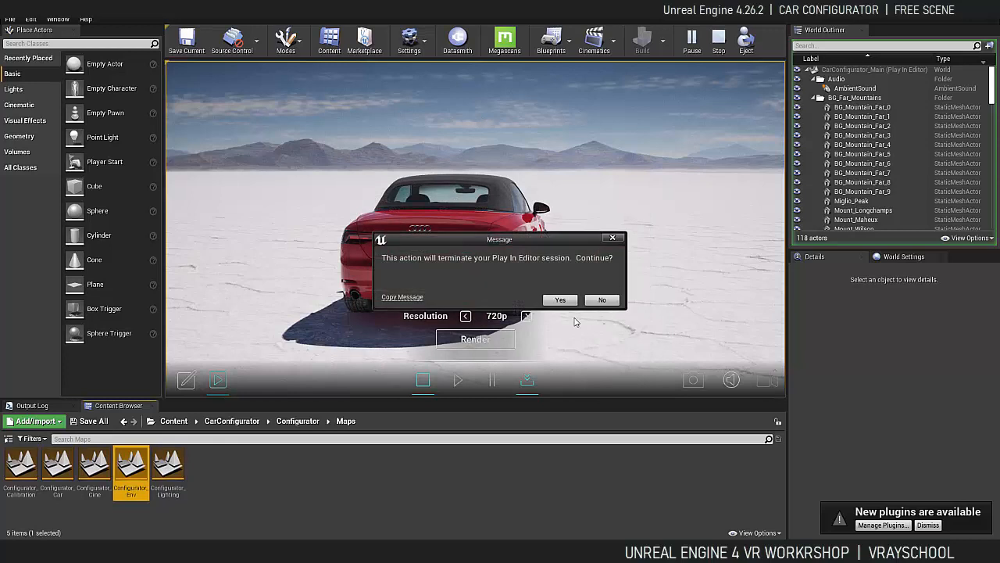
pyautogui.moveTo(489, 267)
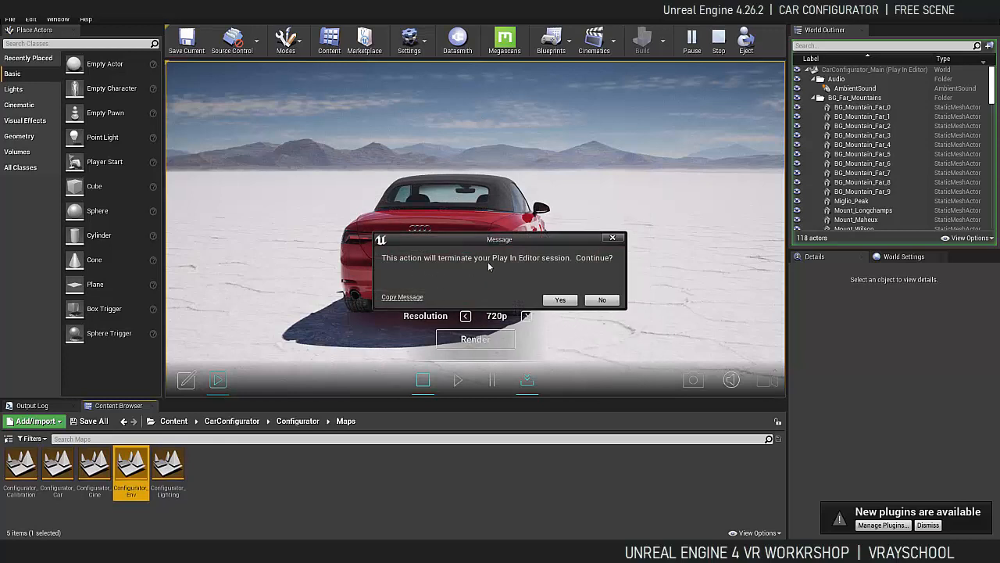
# Confirm ending the play session, then play and stop Configurator_Env.
pyautogui.click(559, 300)
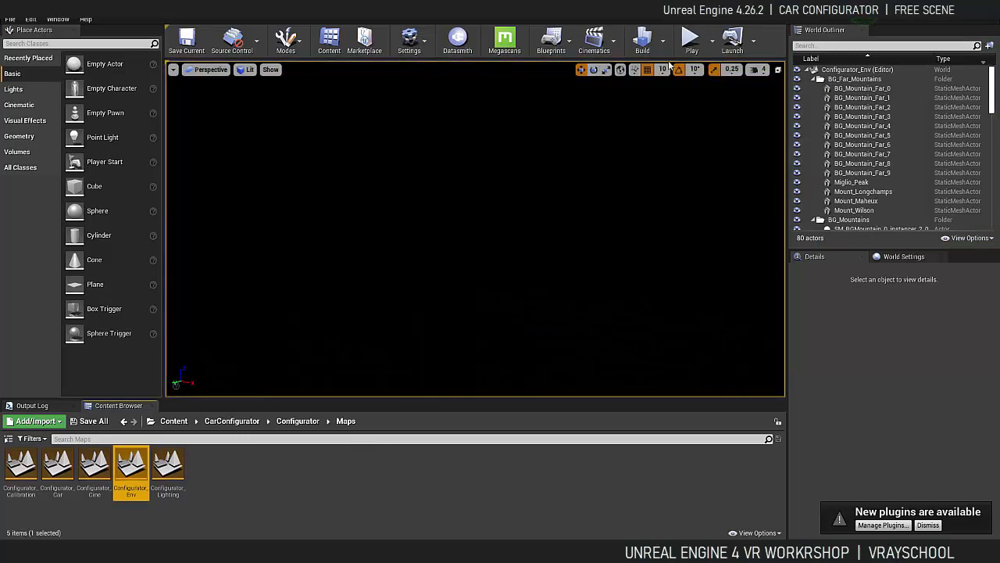
pyautogui.click(691, 39)
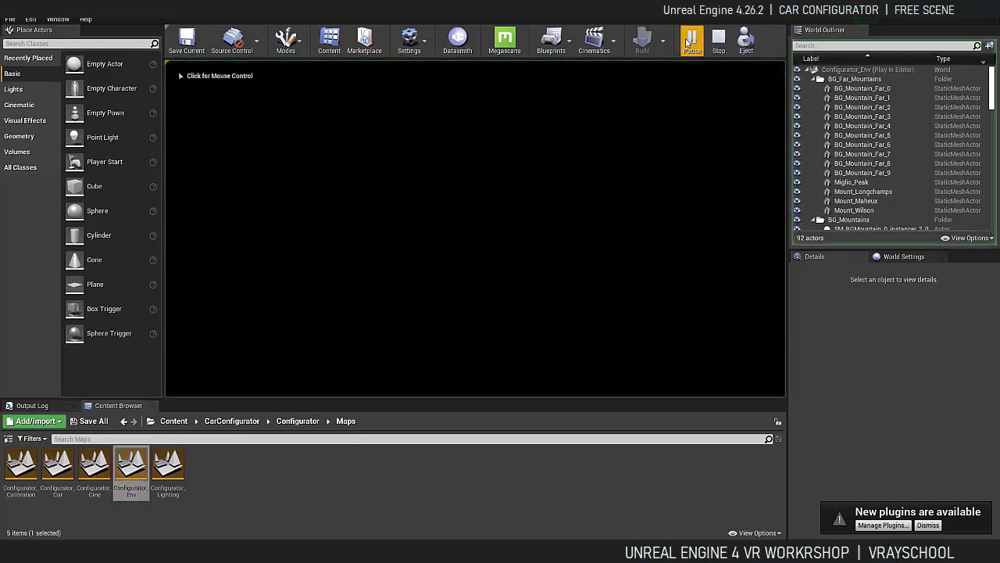
pyautogui.click(719, 41)
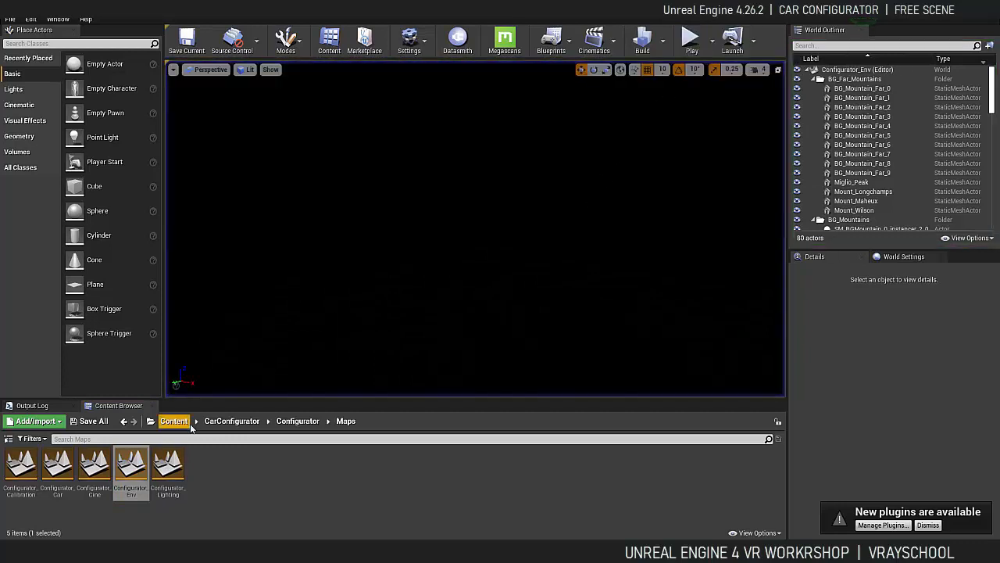
# Load Configurator_Lighting, Configurator_Calibration and Configurator_Cine in turn, then go to Shared.
pyautogui.doubleClick(168, 467)
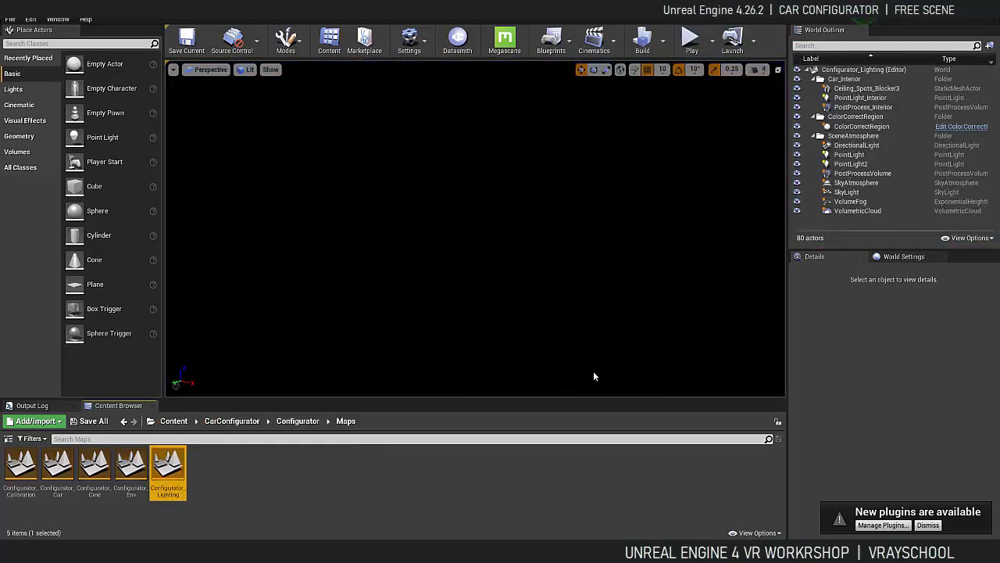
pyautogui.doubleClick(167, 469)
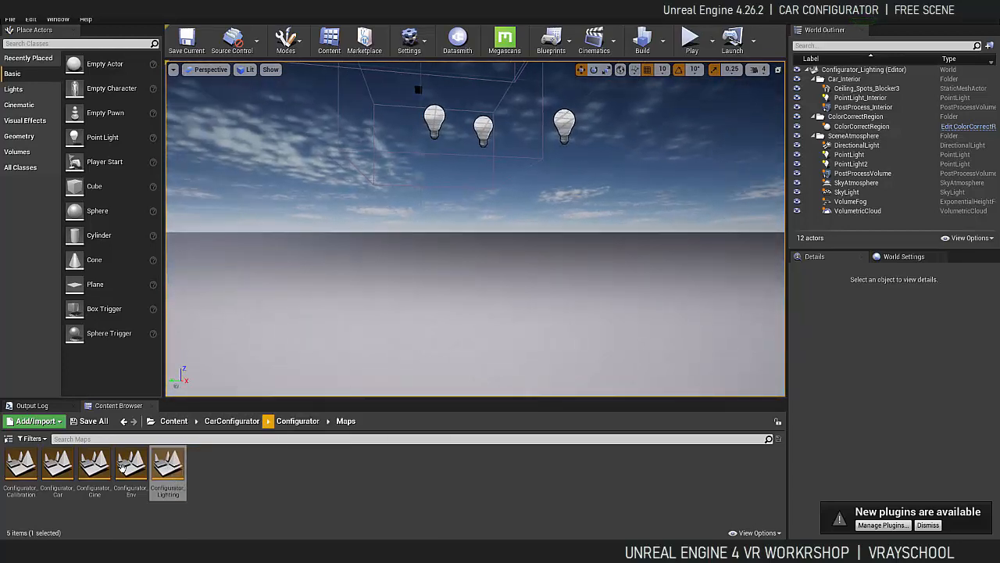
pyautogui.doubleClick(57, 467)
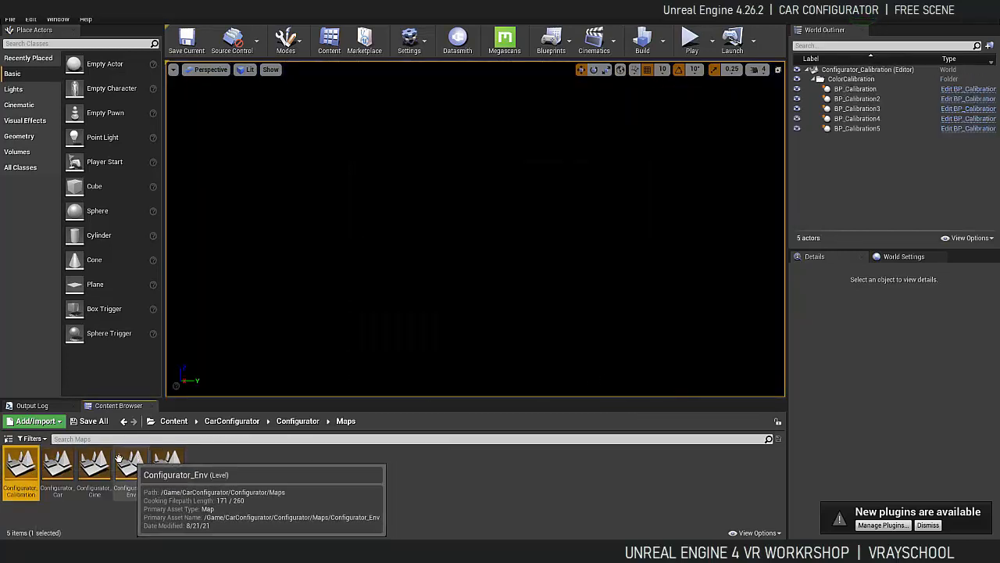
pyautogui.doubleClick(93, 465)
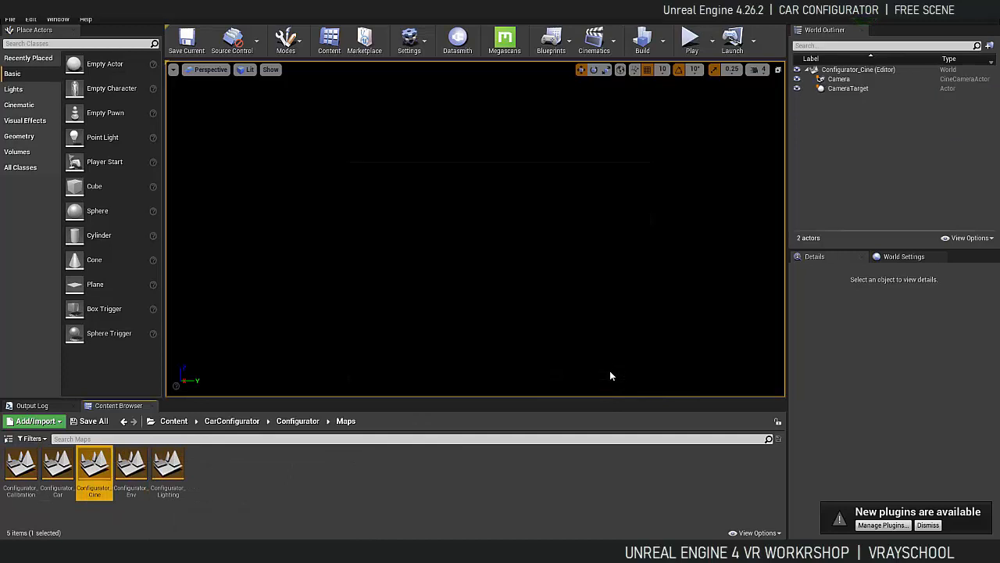
pyautogui.click(232, 421)
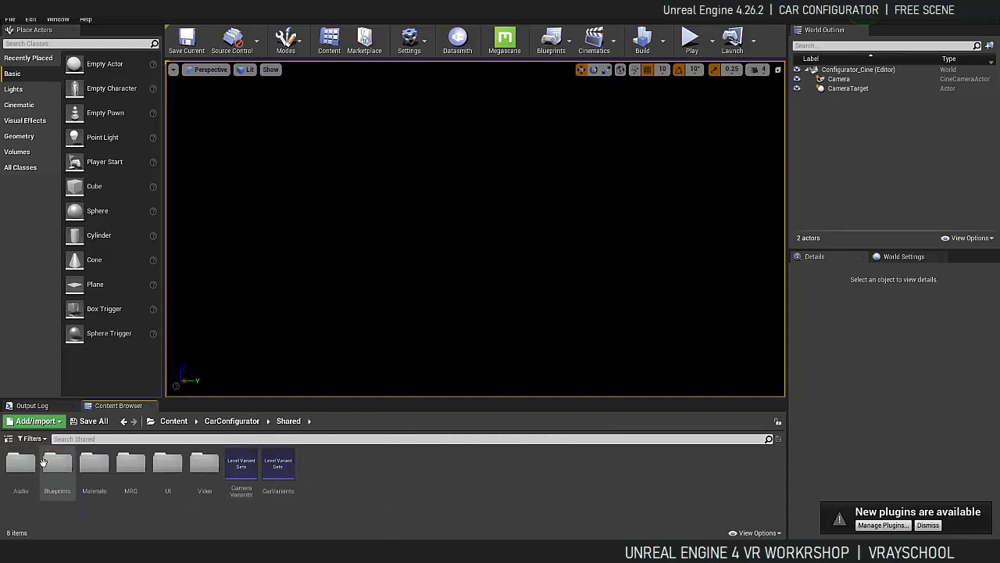
# View Shared Blueprints and the empty Movies folder, then select CarConfigurator_Main in CarConfigurator.
pyautogui.doubleClick(57, 465)
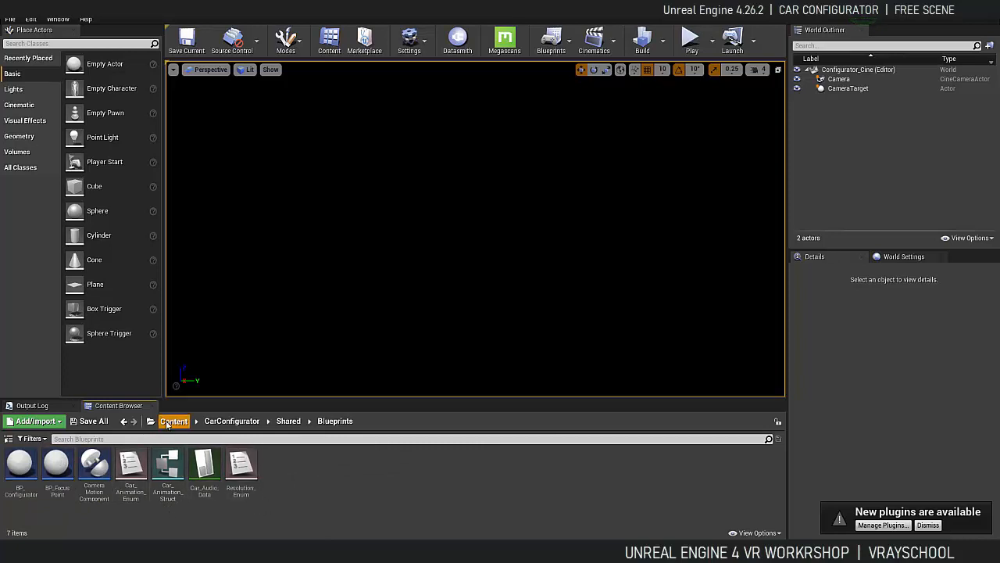
pyautogui.click(173, 420)
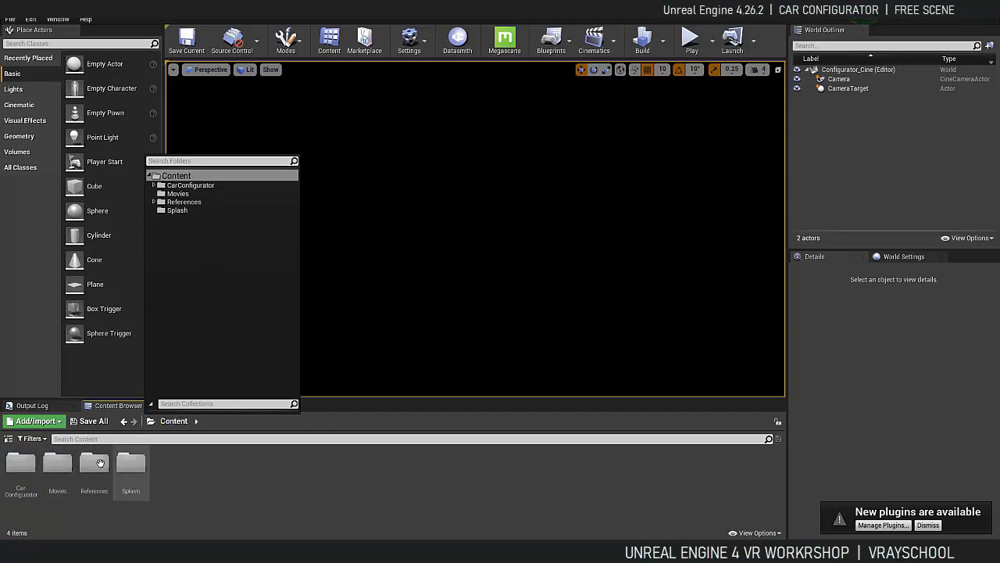
pyautogui.click(20, 465)
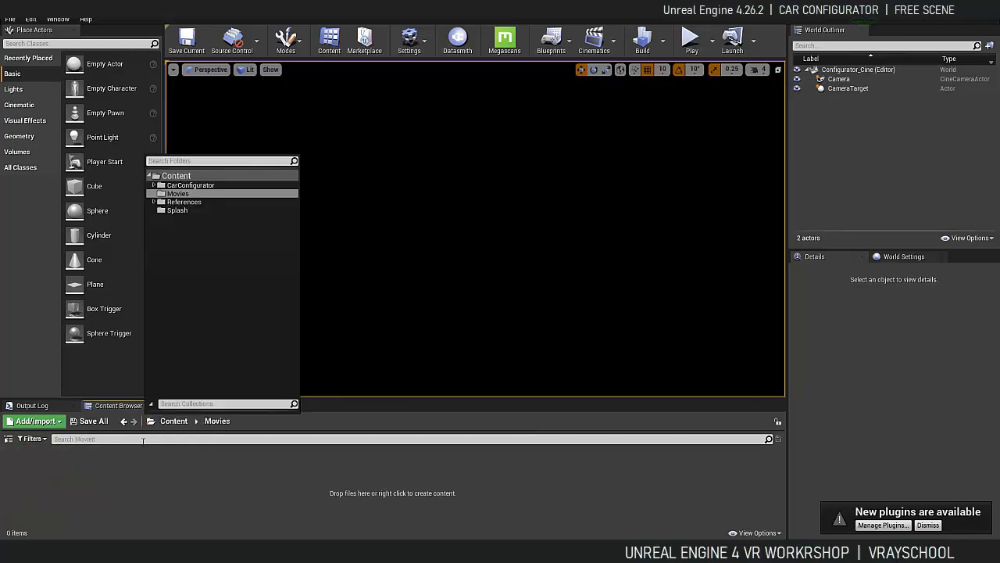
pyautogui.click(191, 185)
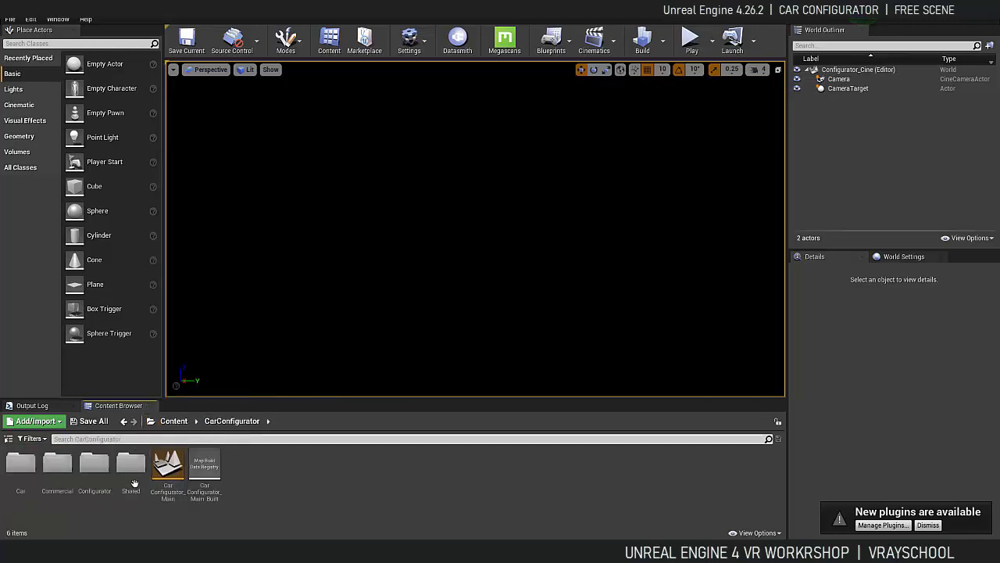
pyautogui.click(168, 469)
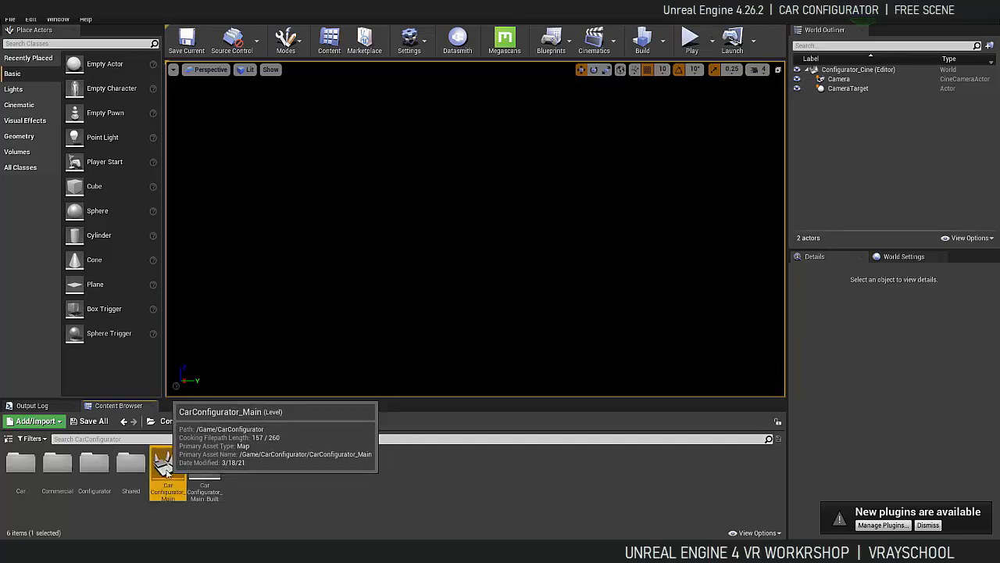
# Open CarConfigurator_Main and turn the view around the red car on the salt flats.
pyautogui.doubleClick(168, 461)
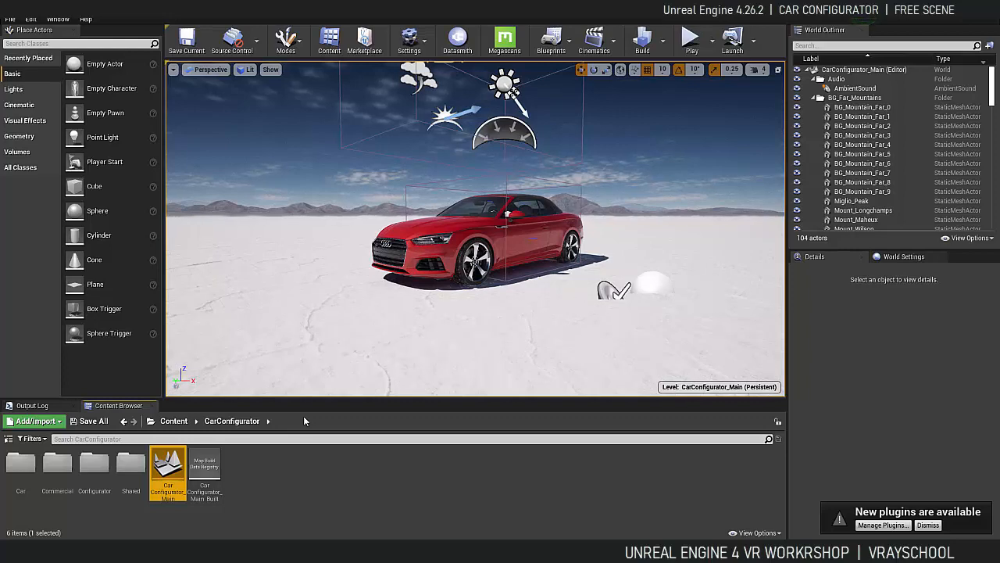
pyautogui.moveTo(469, 235); pyautogui.dragTo(469, 328)
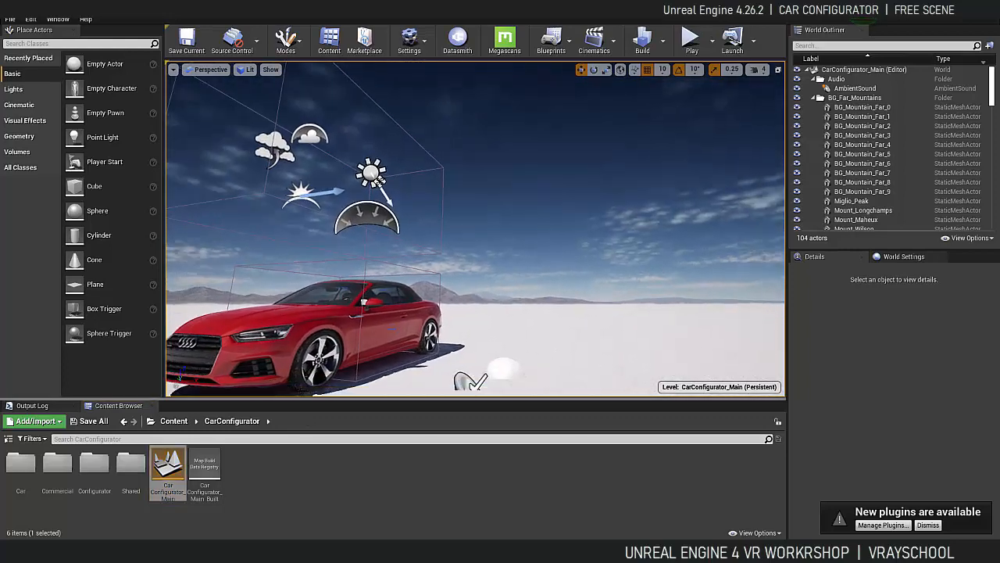